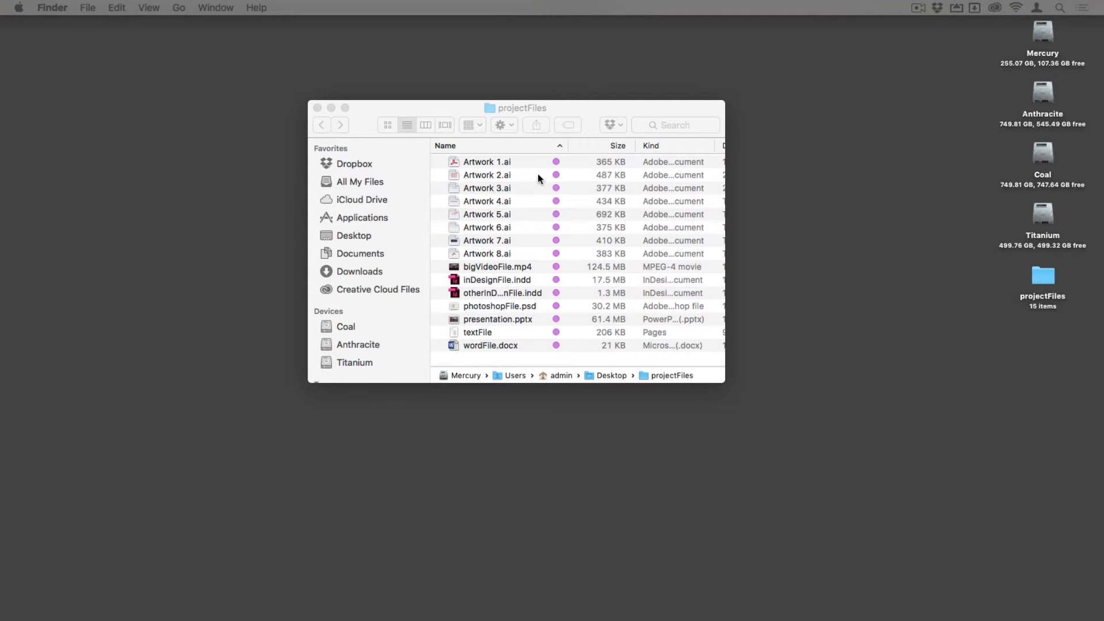
Step: Review the 15 purple-tagged files in the projectFiles folder and clear the selection
left_click(485, 161)
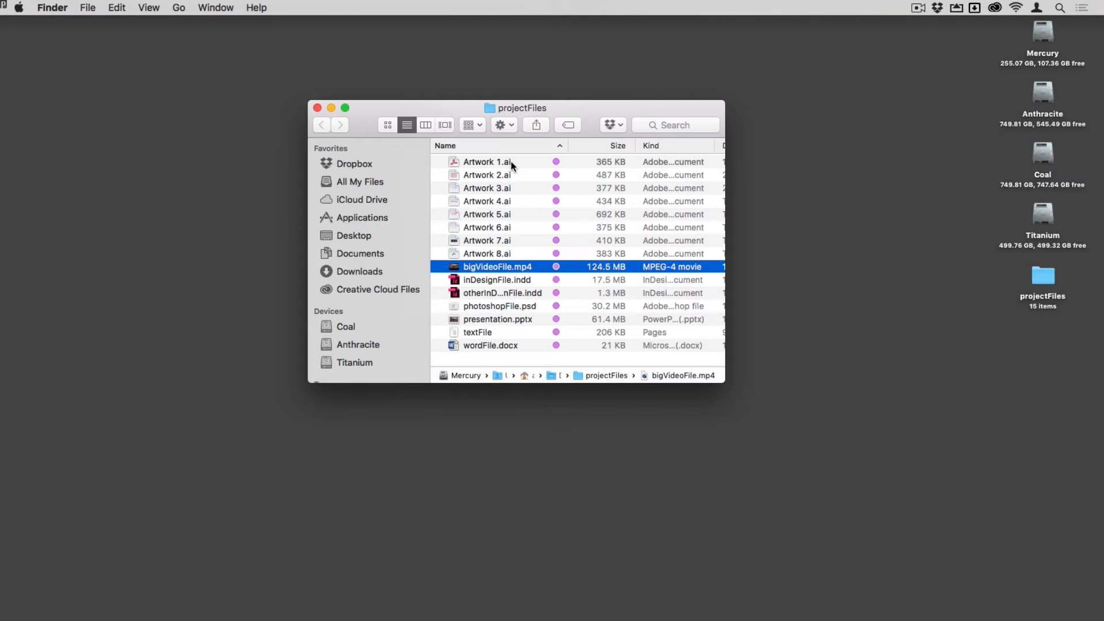
mouse_move(502, 322)
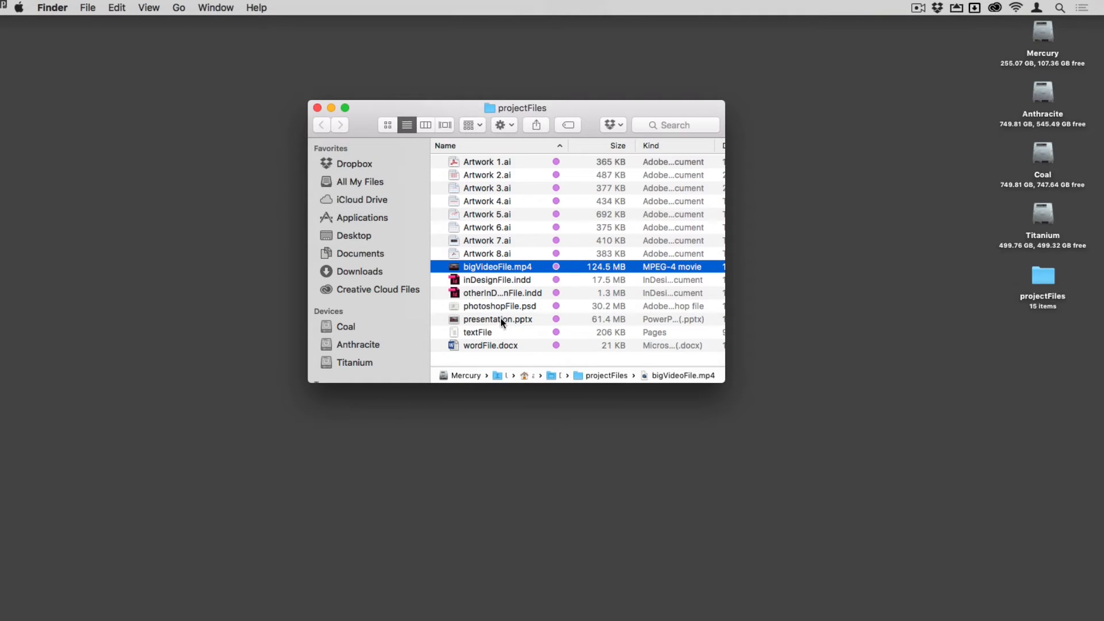
mouse_move(495, 284)
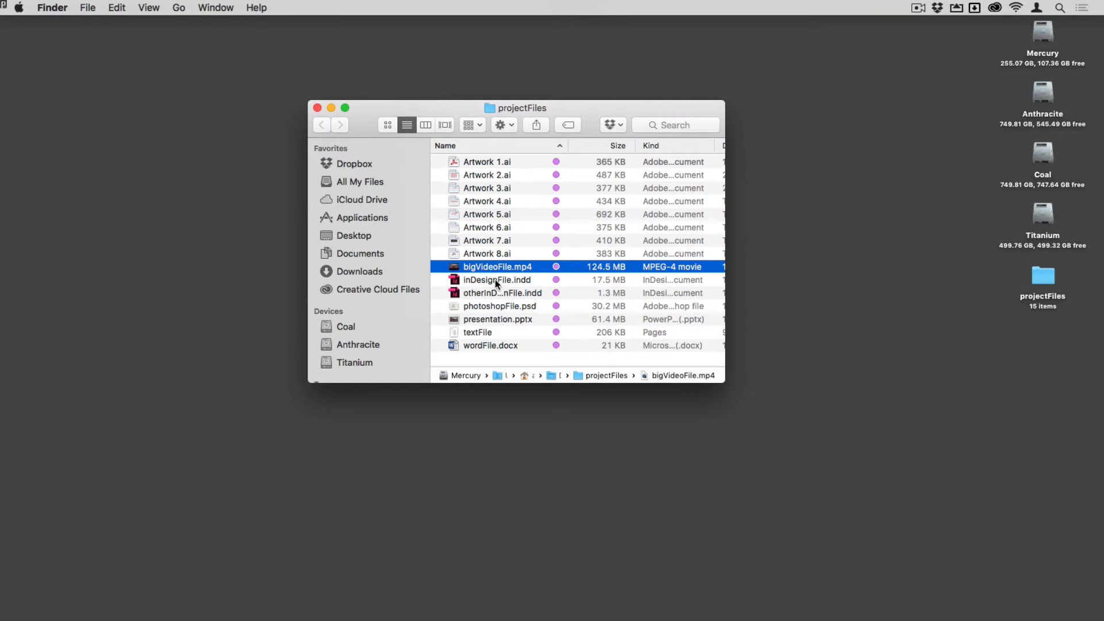
left_click(503, 292)
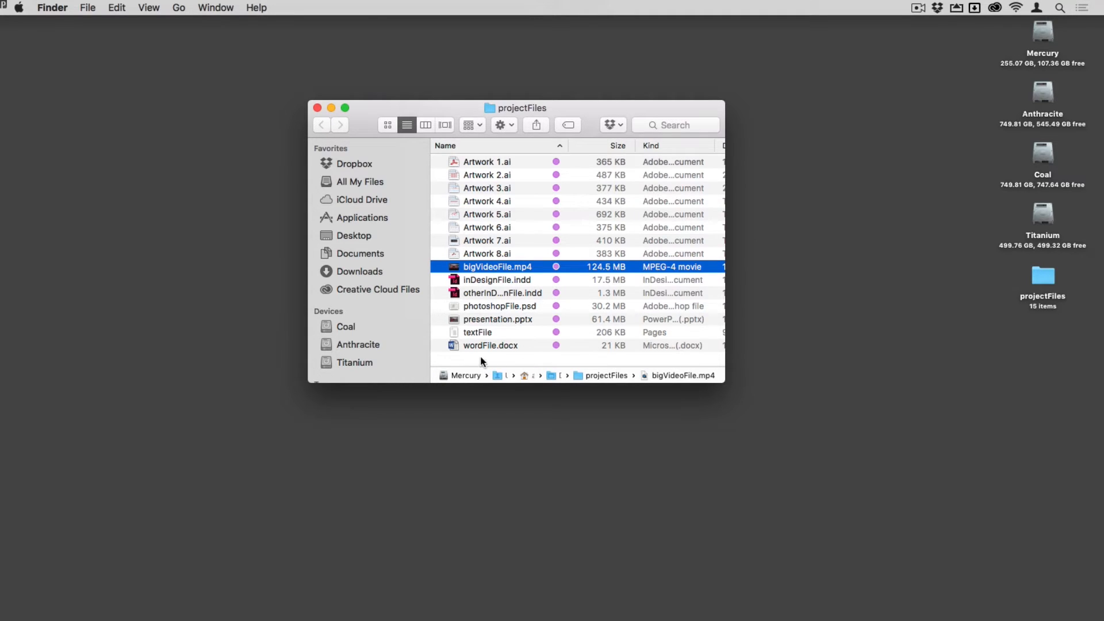
left_click(479, 359)
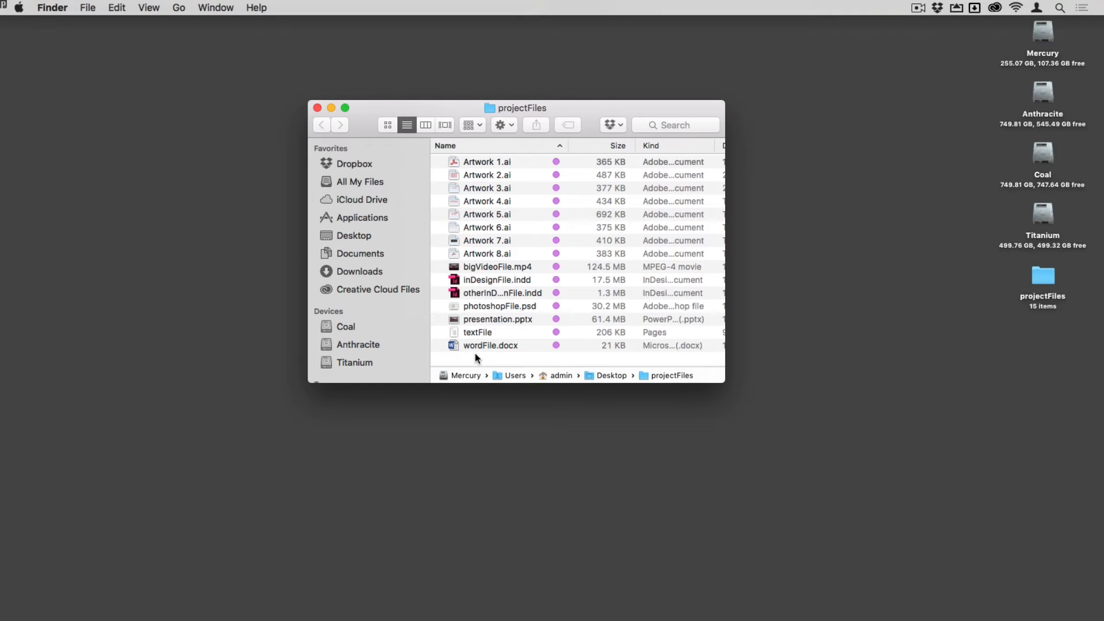
mouse_move(530, 363)
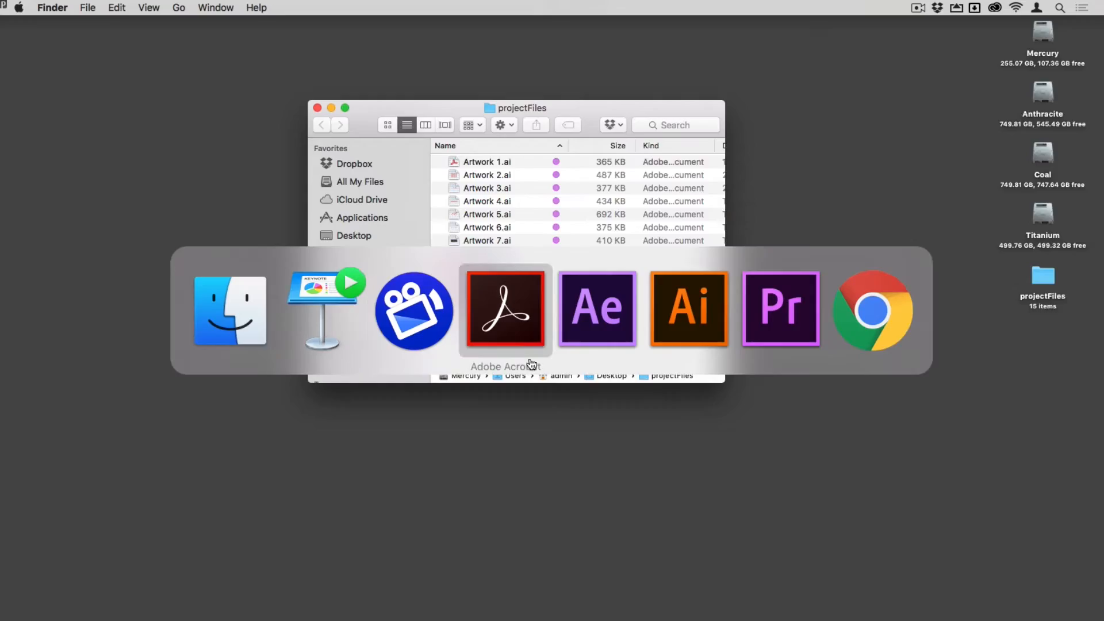
left_click(505, 309)
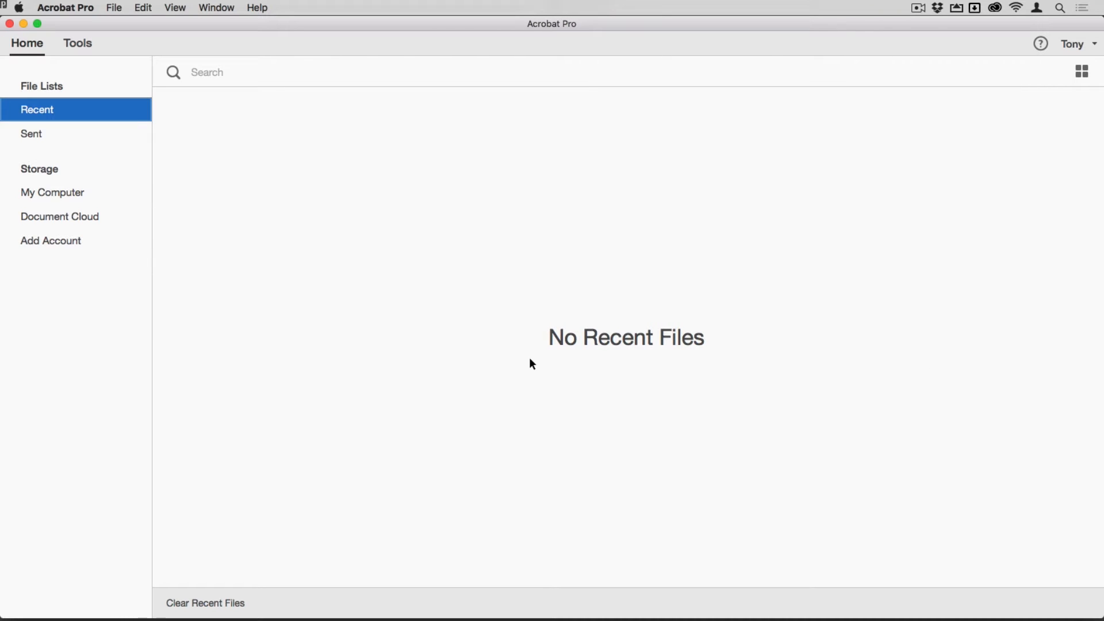
mouse_move(263, 304)
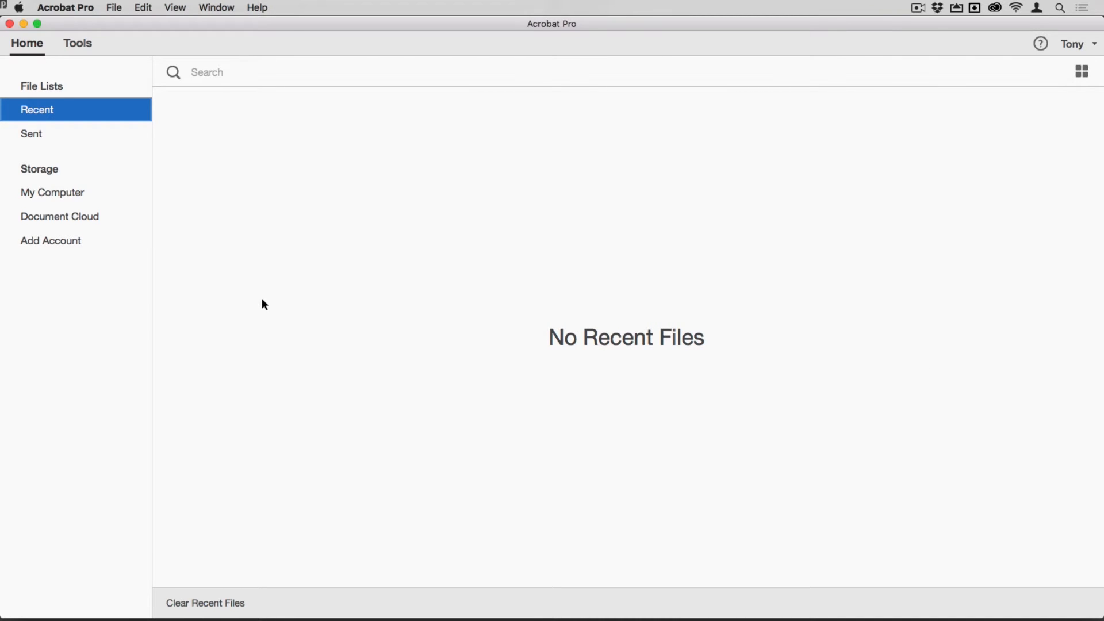
mouse_move(237, 219)
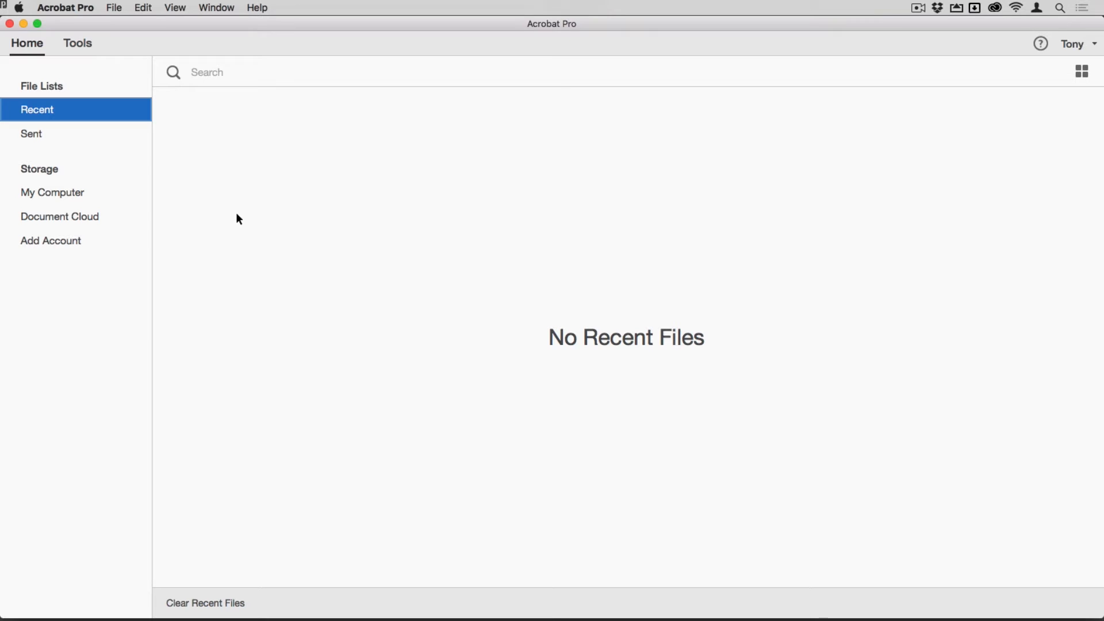
mouse_move(78, 43)
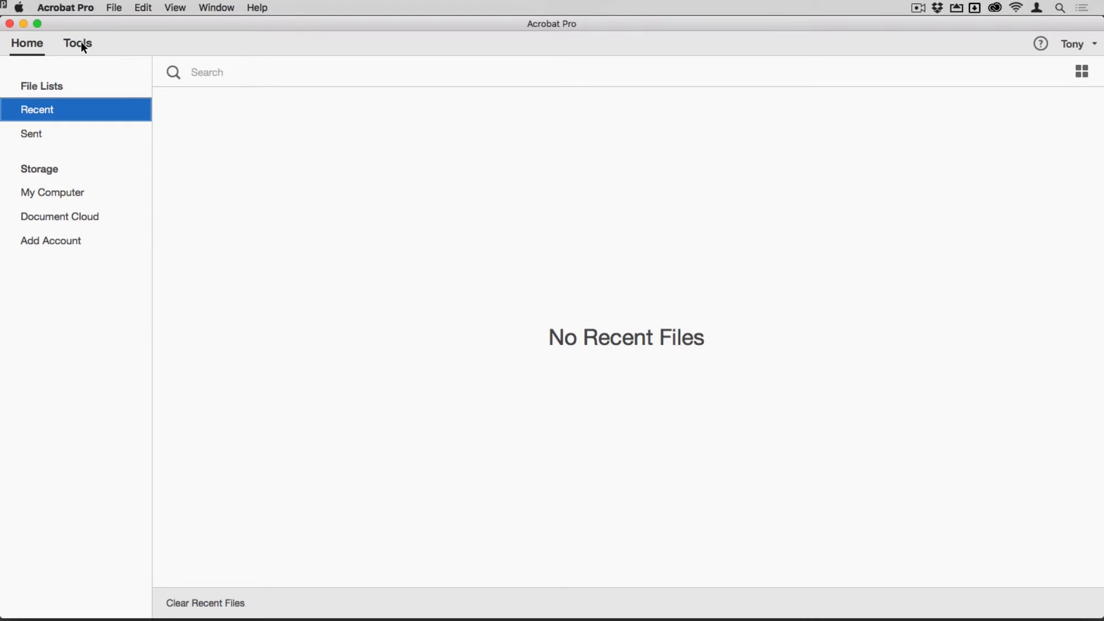
Step: From the Tools view, check the Send & Track options, then open Send & Track
left_click(77, 44)
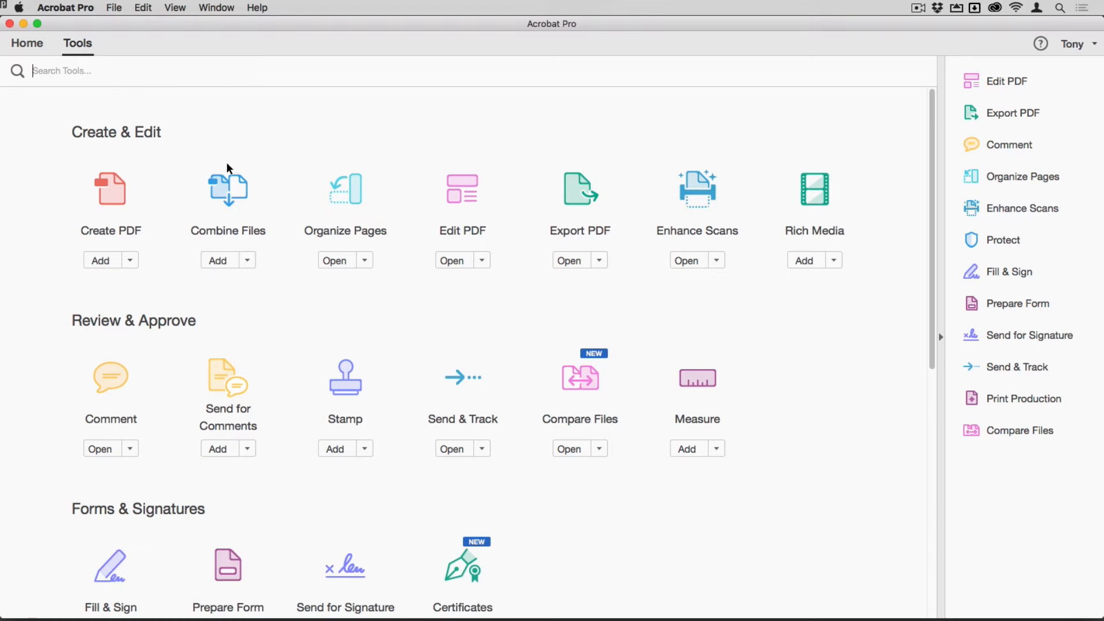
mouse_move(877, 396)
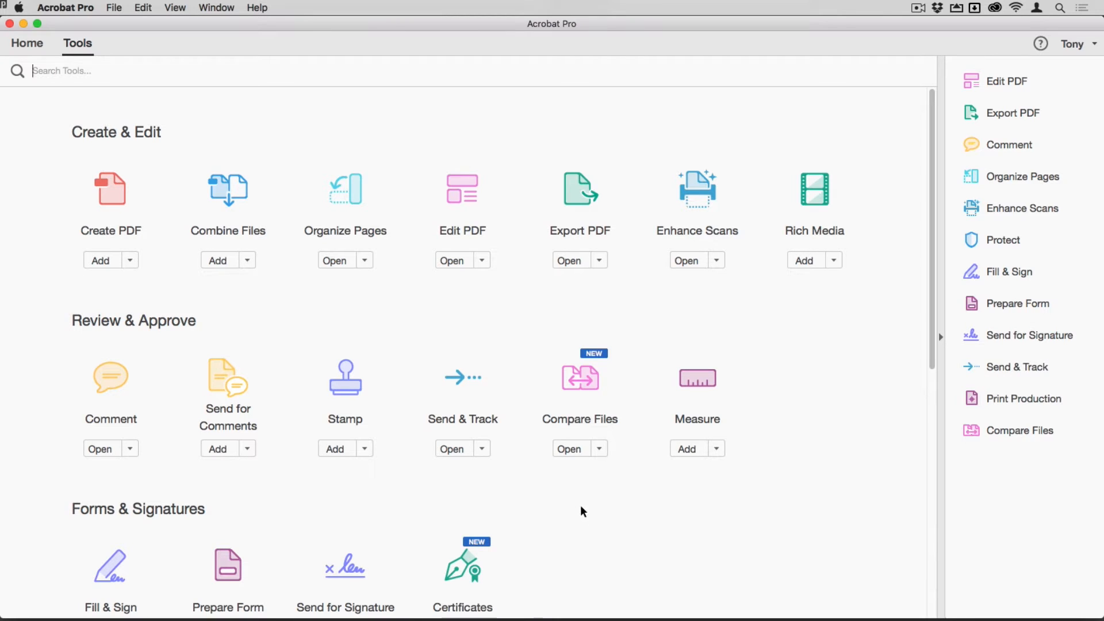
left_click(482, 449)
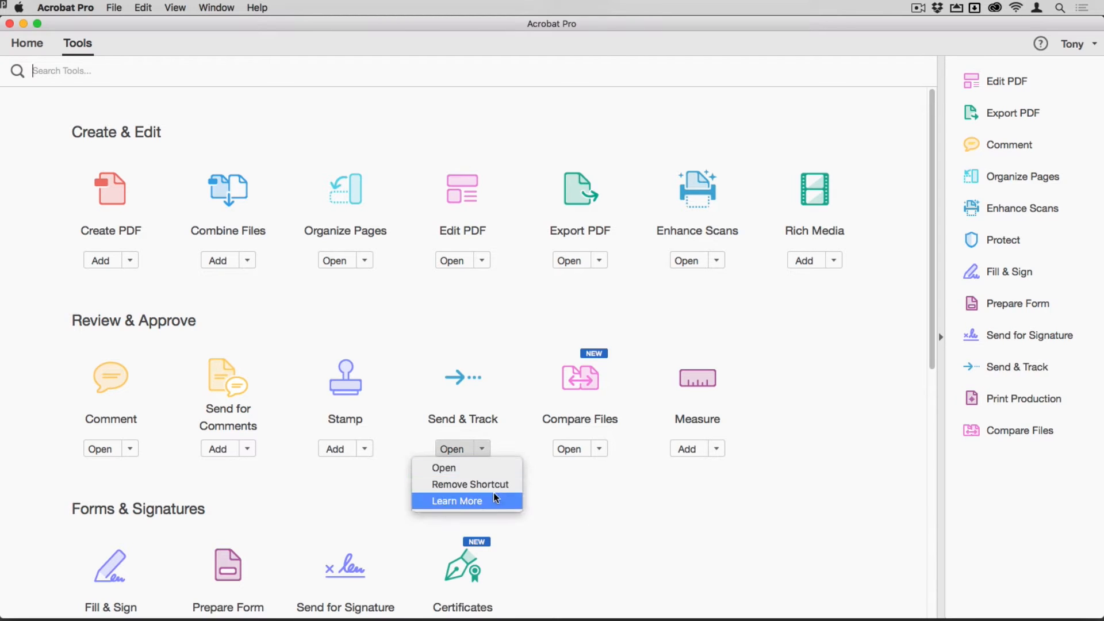
left_click(865, 448)
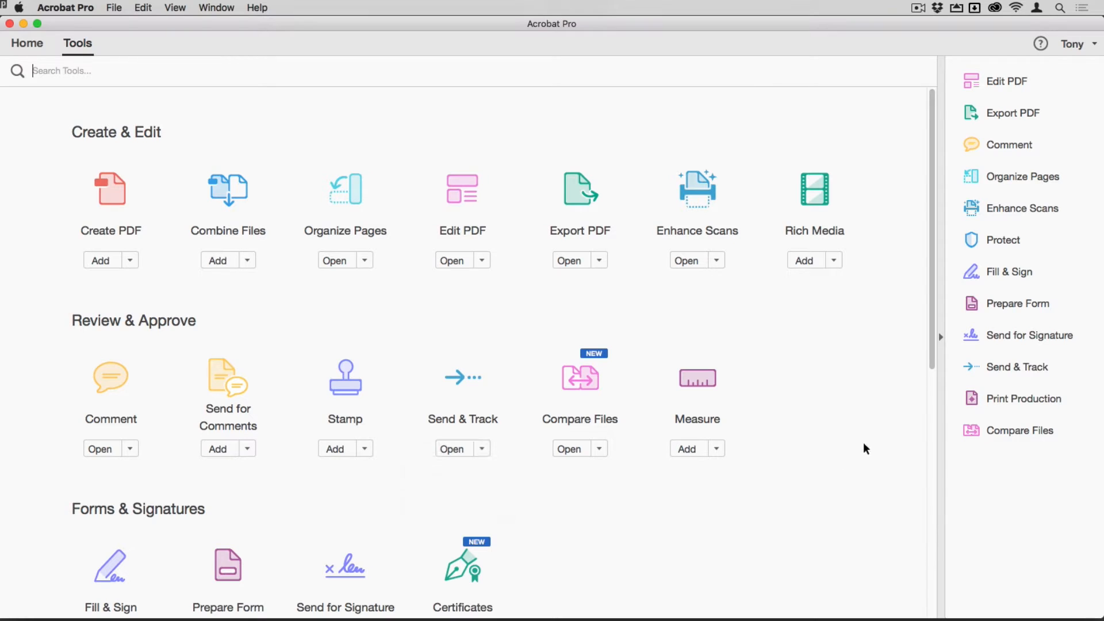
left_click(482, 449)
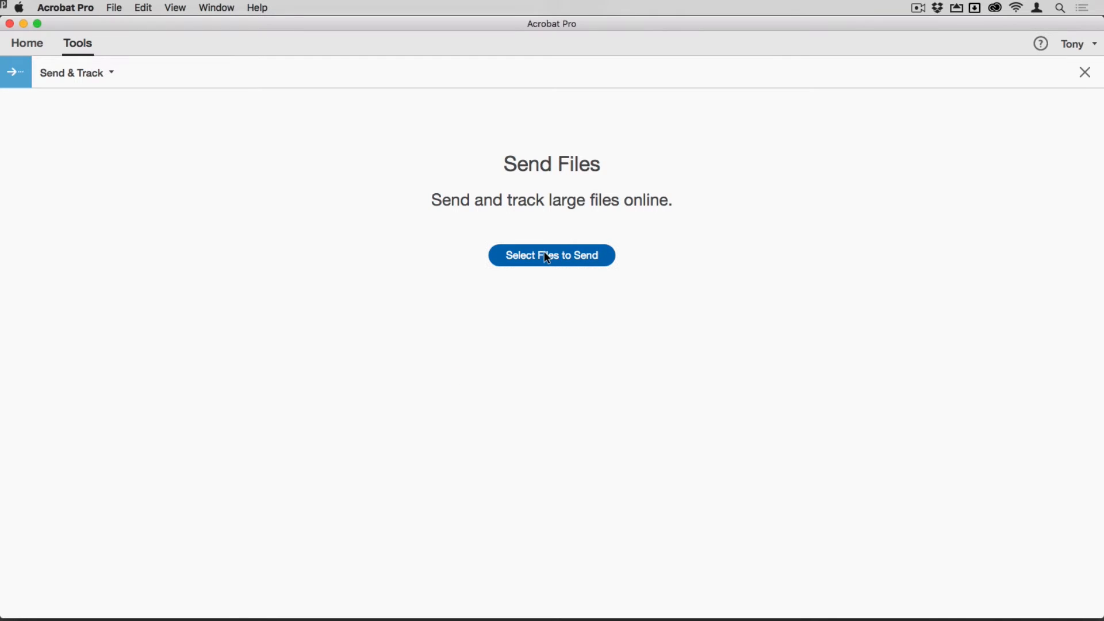
Step: Select all 15 projectFiles items, starting from Artwork 1.ai, and confirm them
left_click(551, 255)
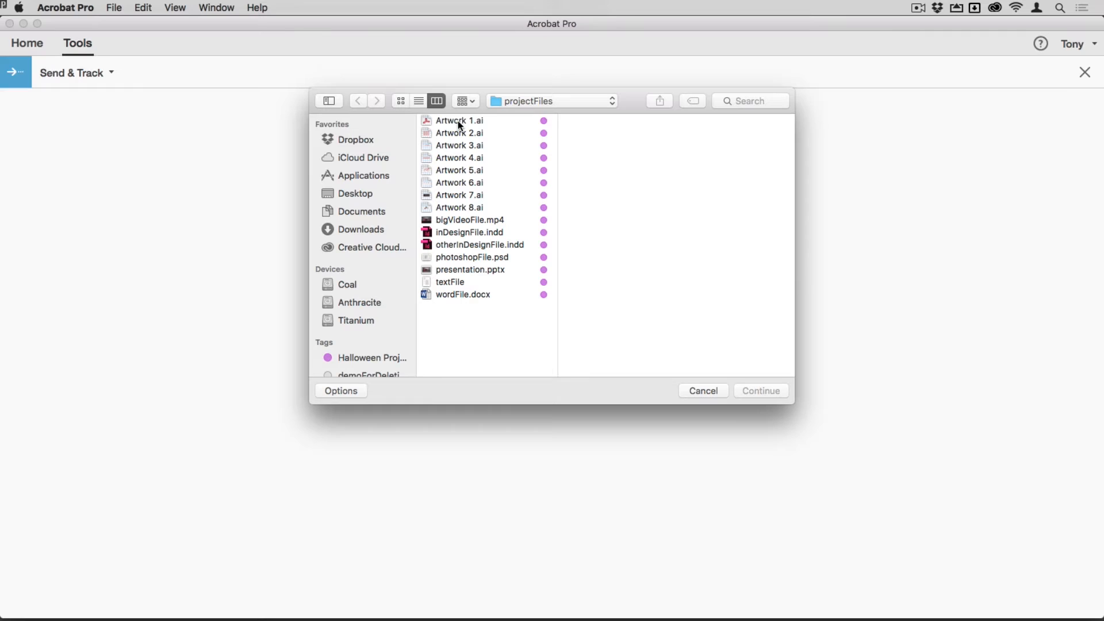
left_click(459, 120)
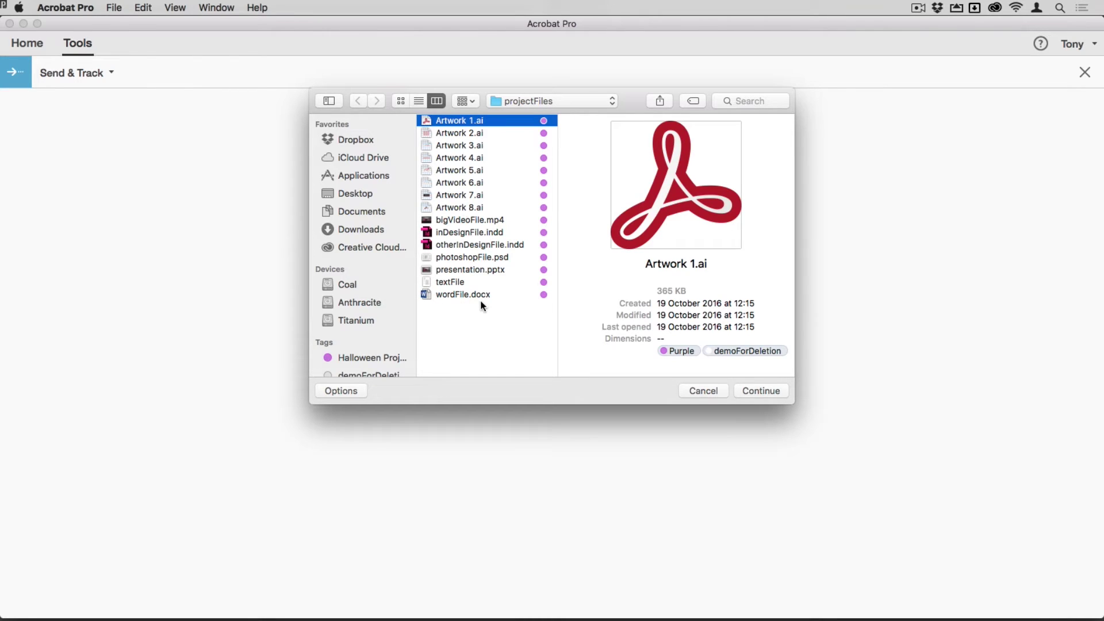
key("cmd+a")
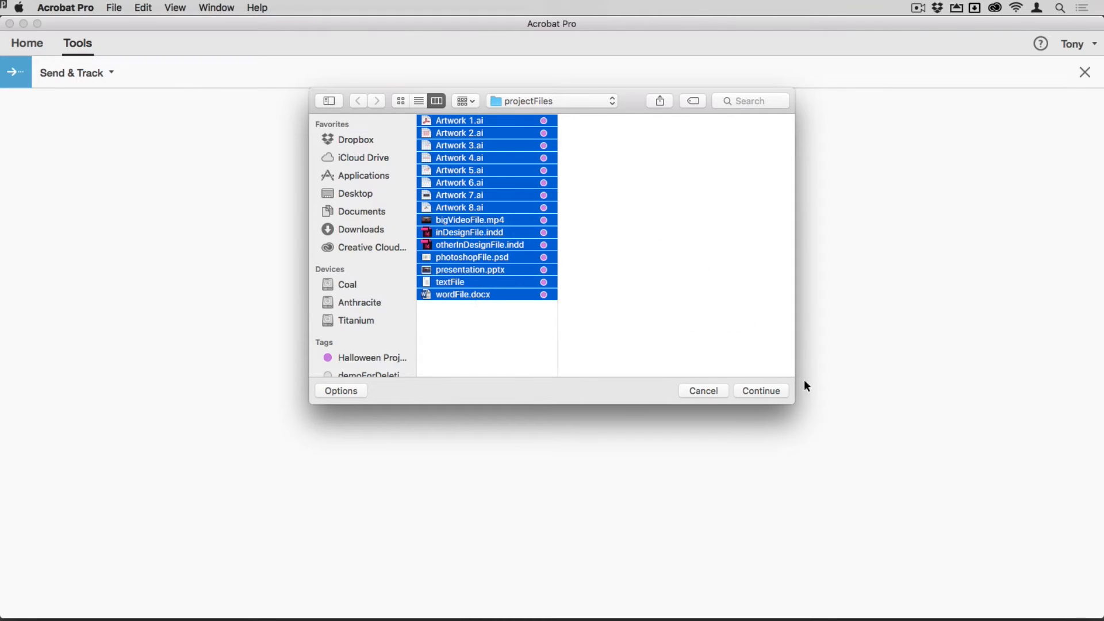
left_click(760, 391)
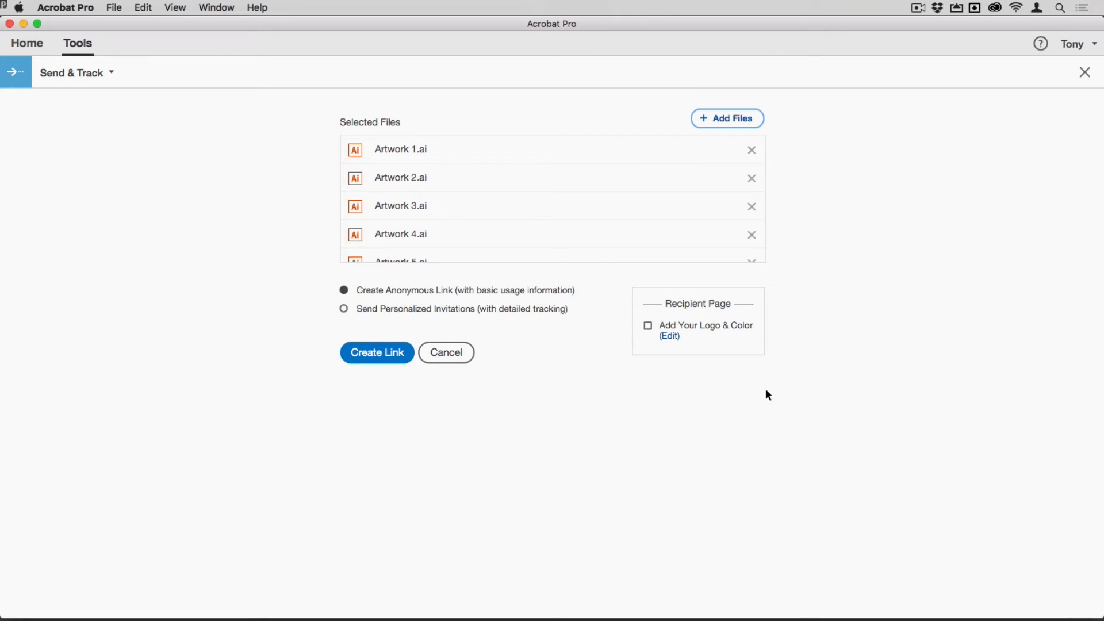
scroll("down", 3)
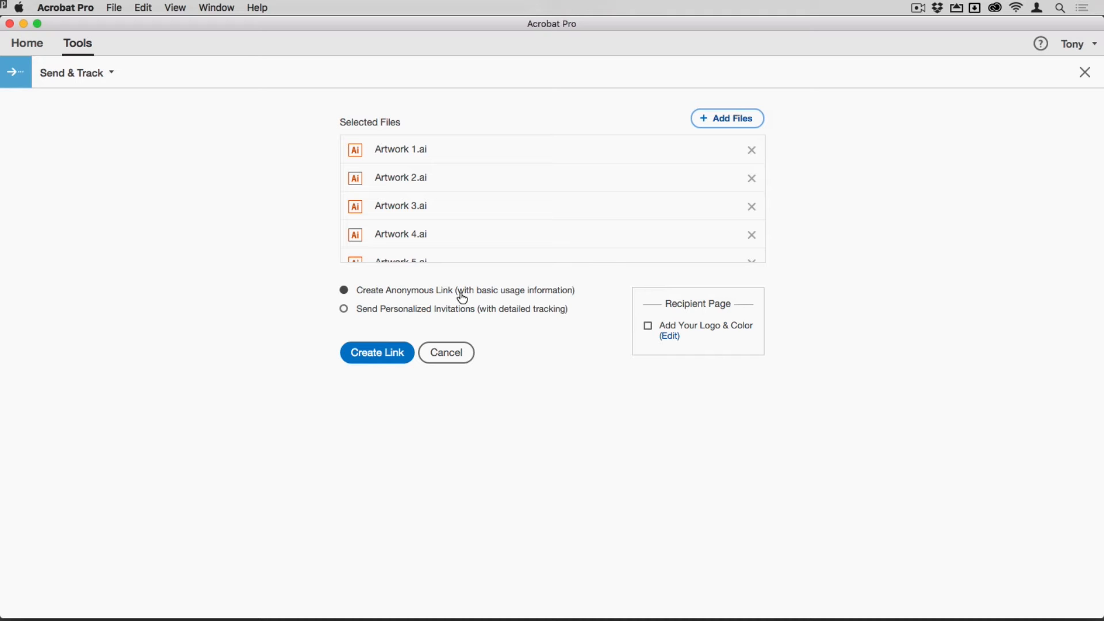
mouse_move(345, 308)
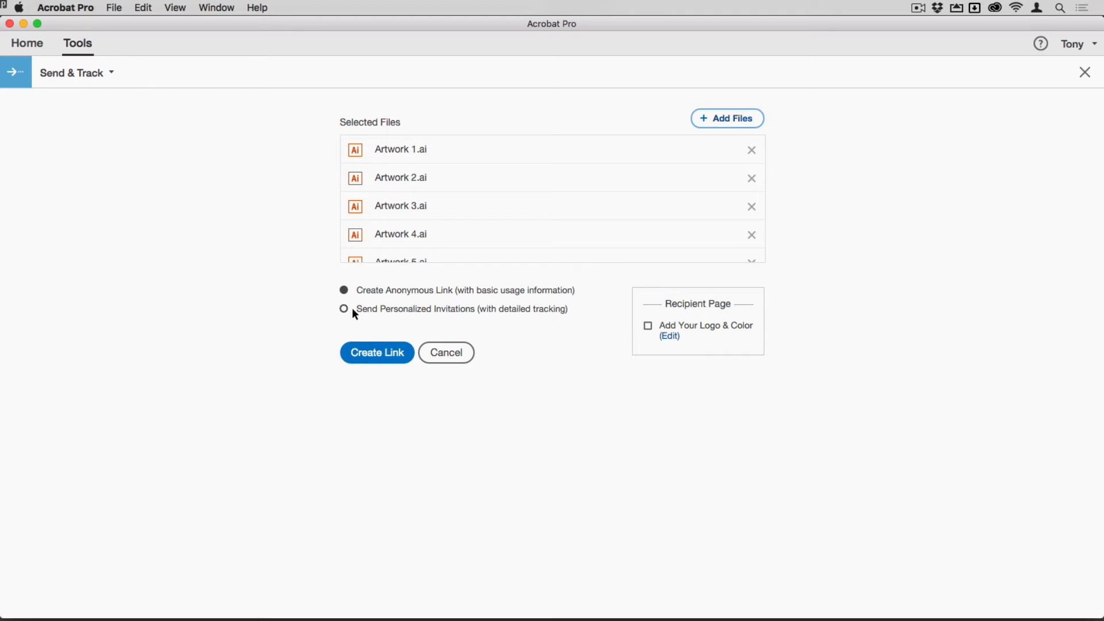
mouse_move(524, 313)
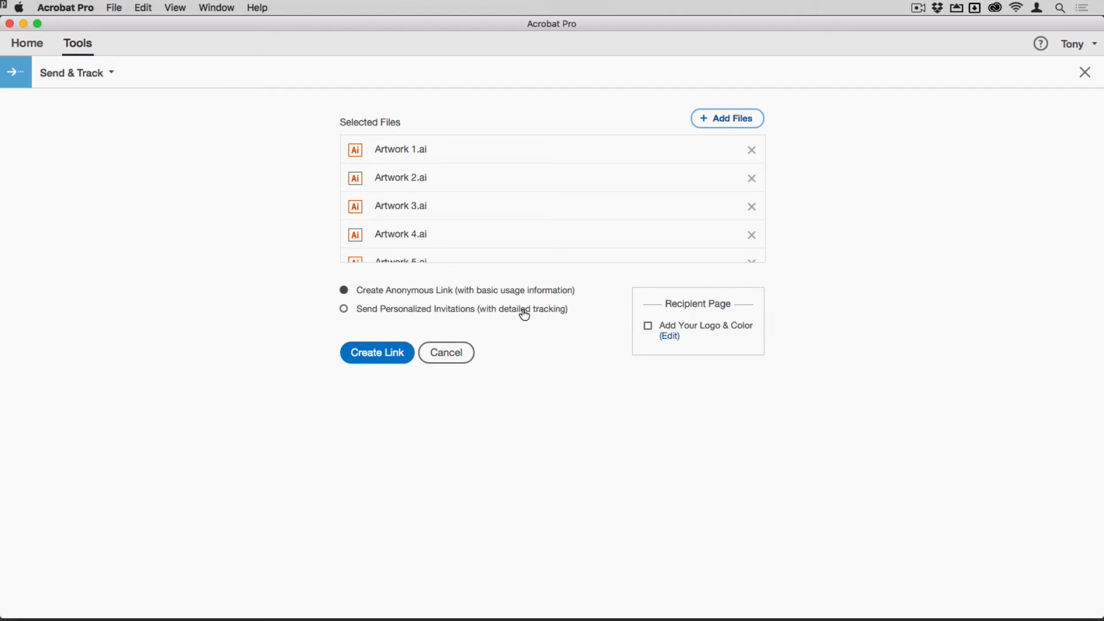
left_click(344, 308)
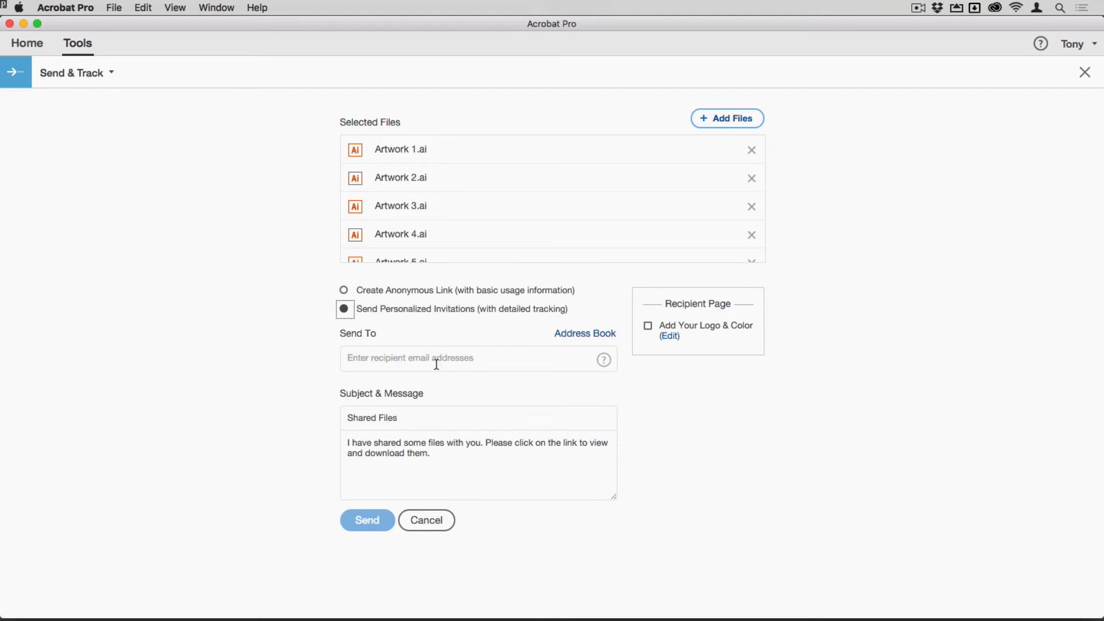
mouse_move(423, 484)
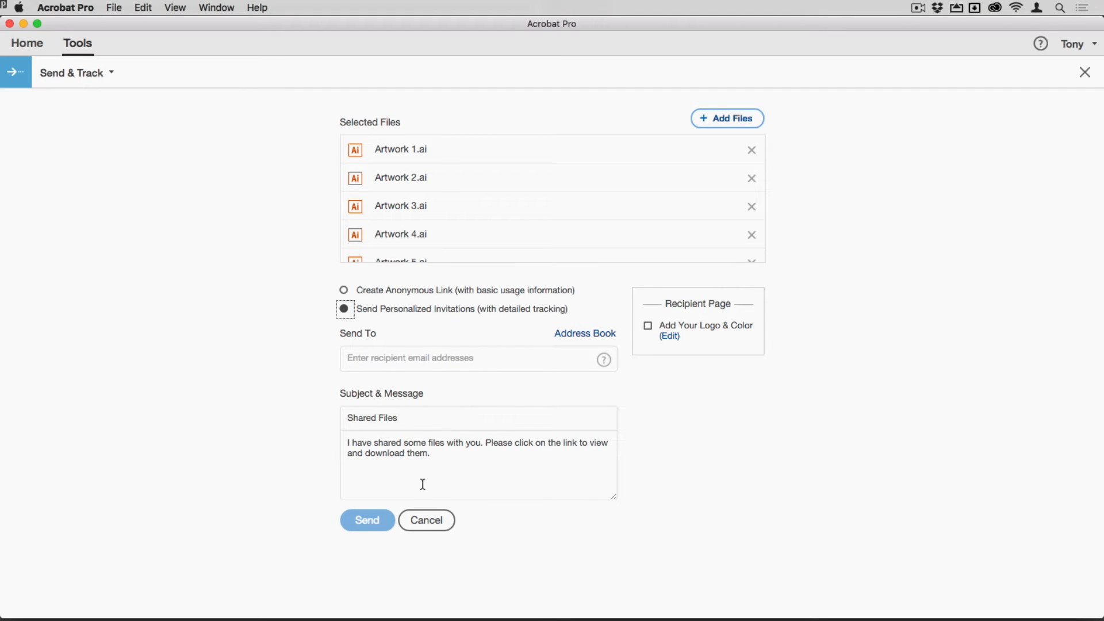
mouse_move(671, 335)
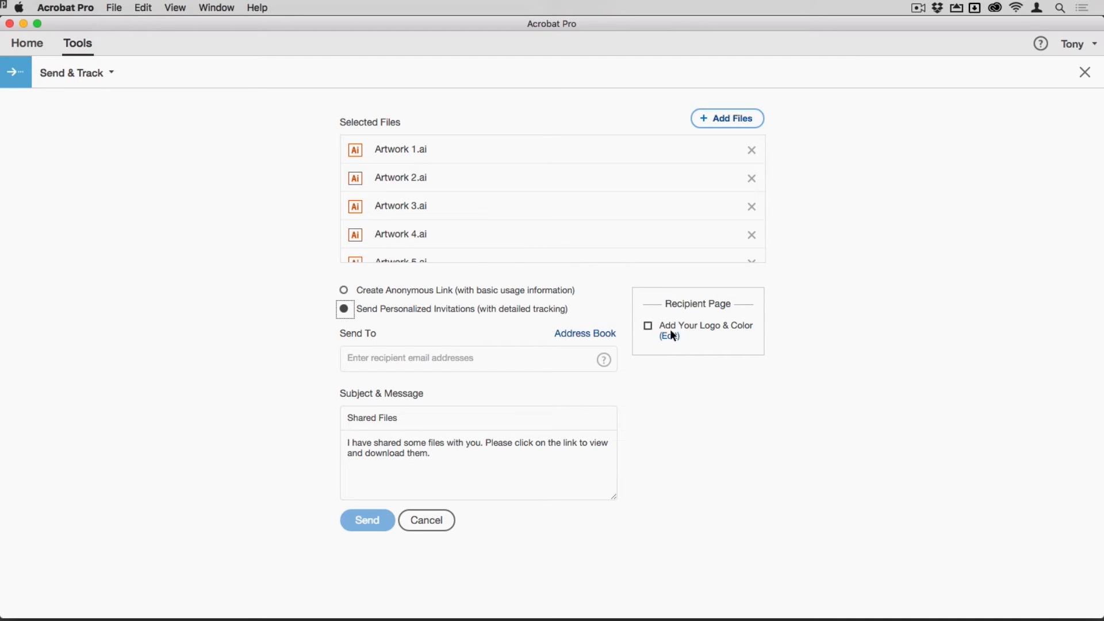
mouse_move(712, 335)
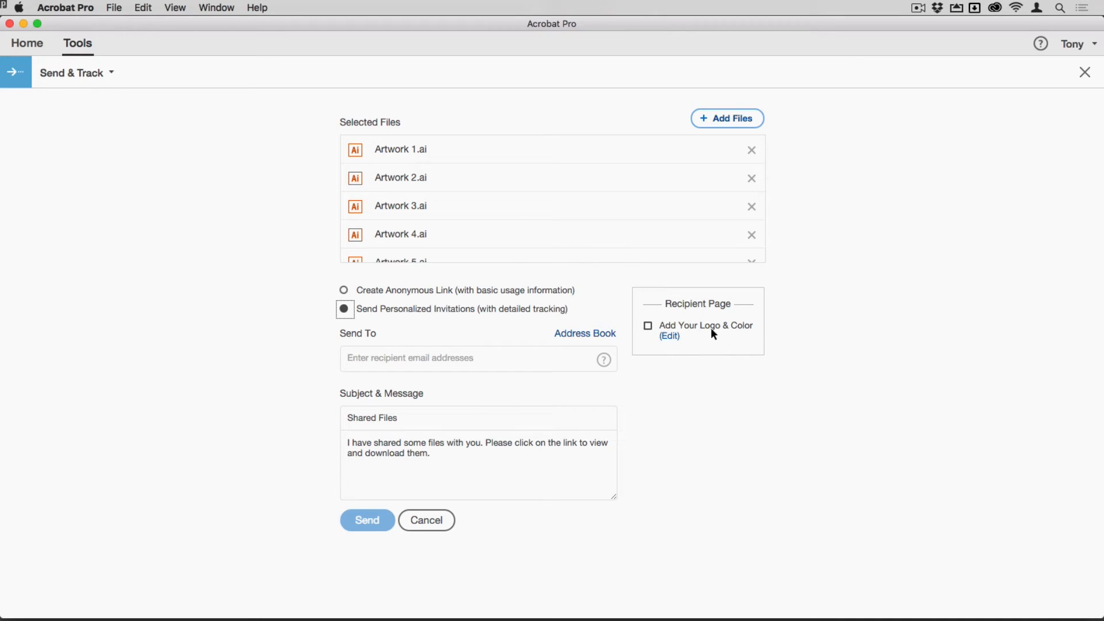
mouse_move(697, 336)
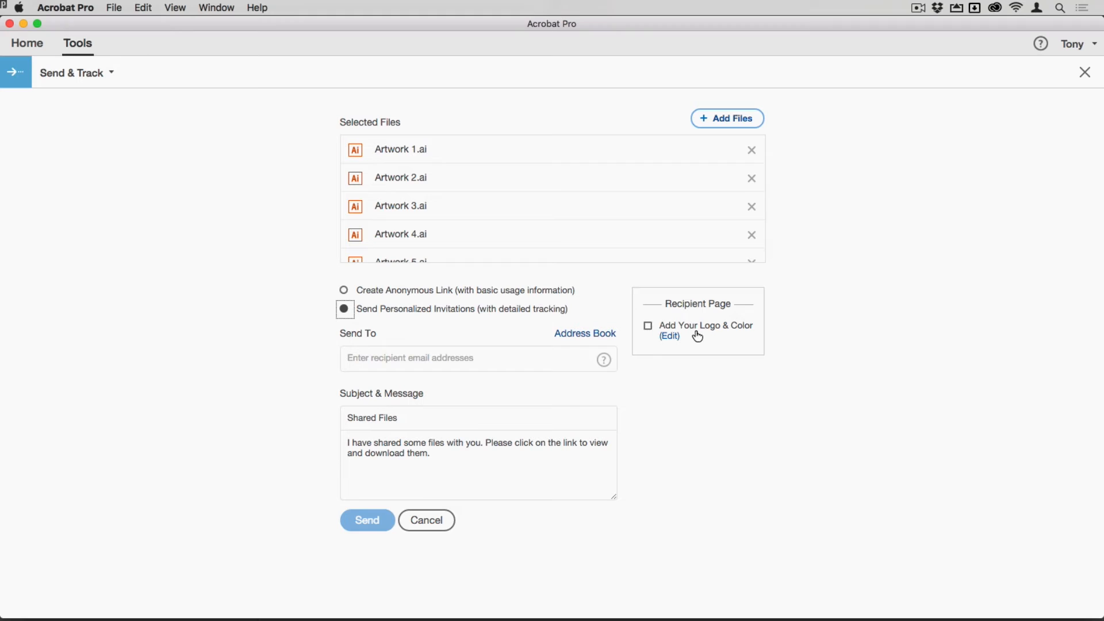
left_click(668, 336)
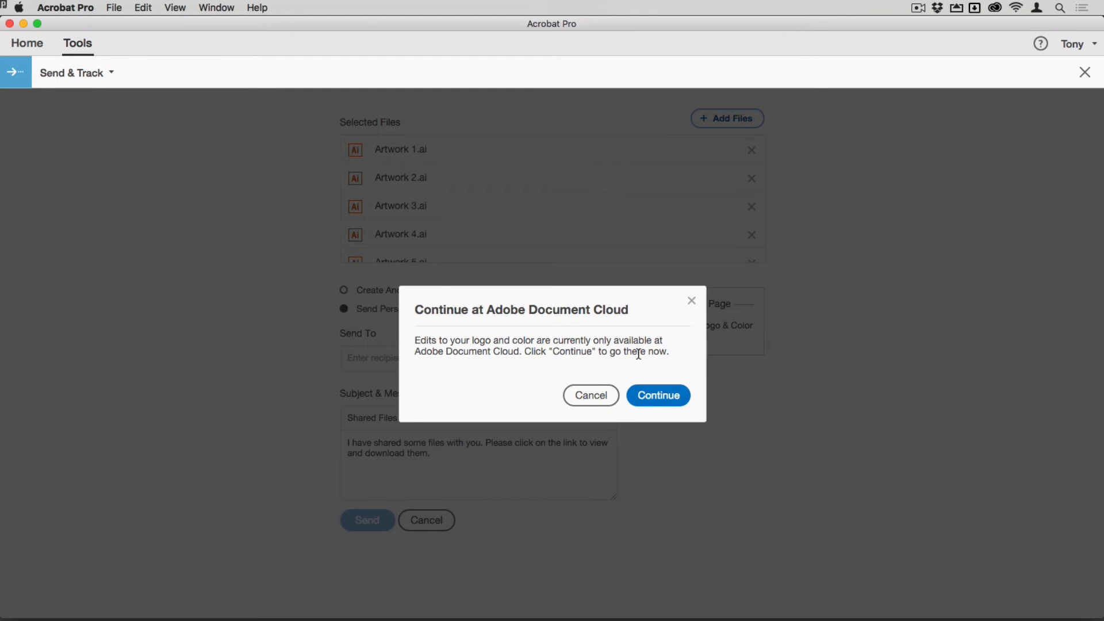
mouse_move(686, 310)
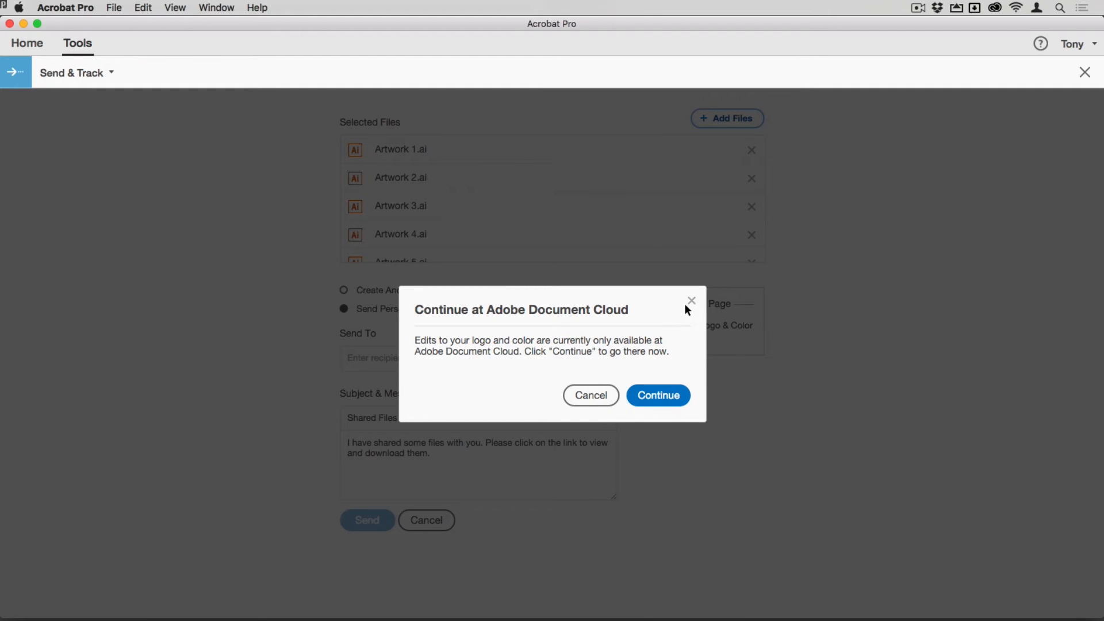
left_click(590, 395)
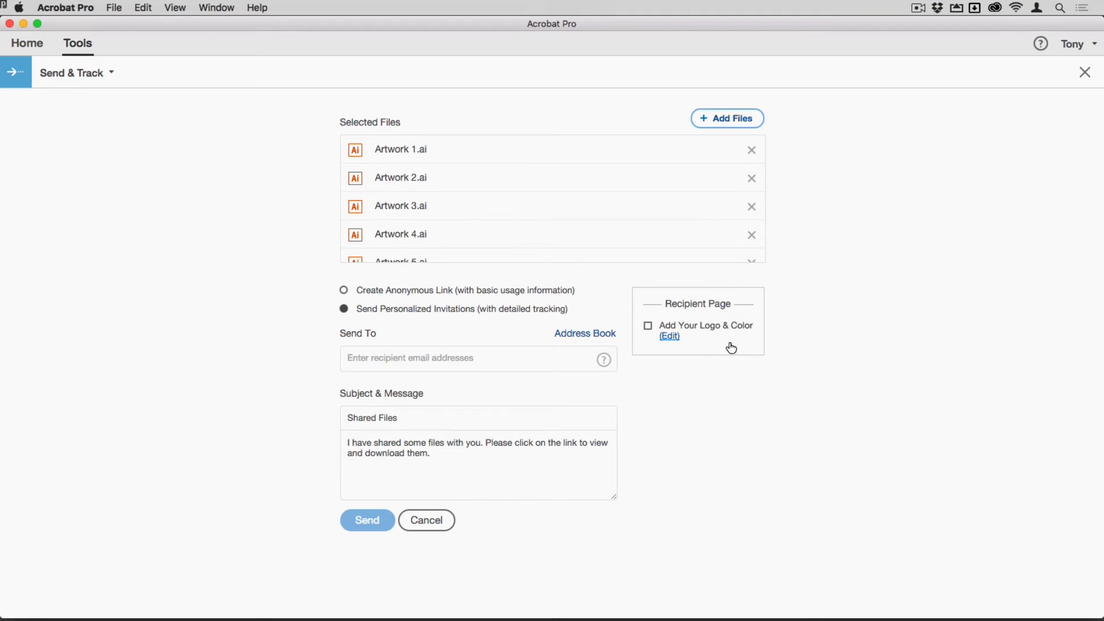
mouse_move(649, 422)
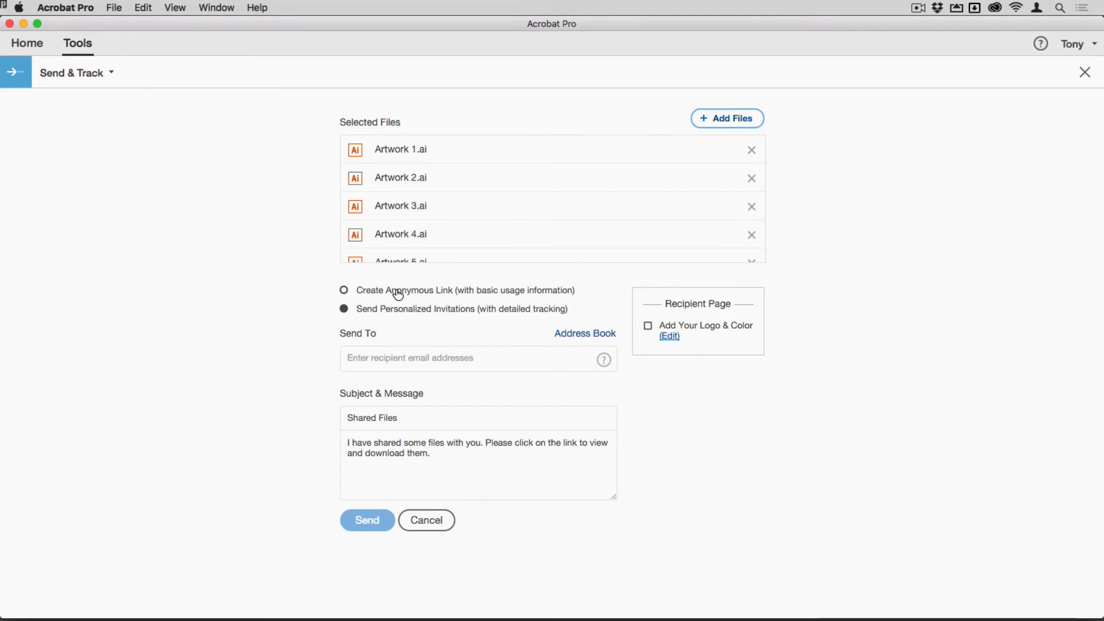
Step: Choose Create Anonymous Link, then create the link and let the 15 files upload
left_click(344, 290)
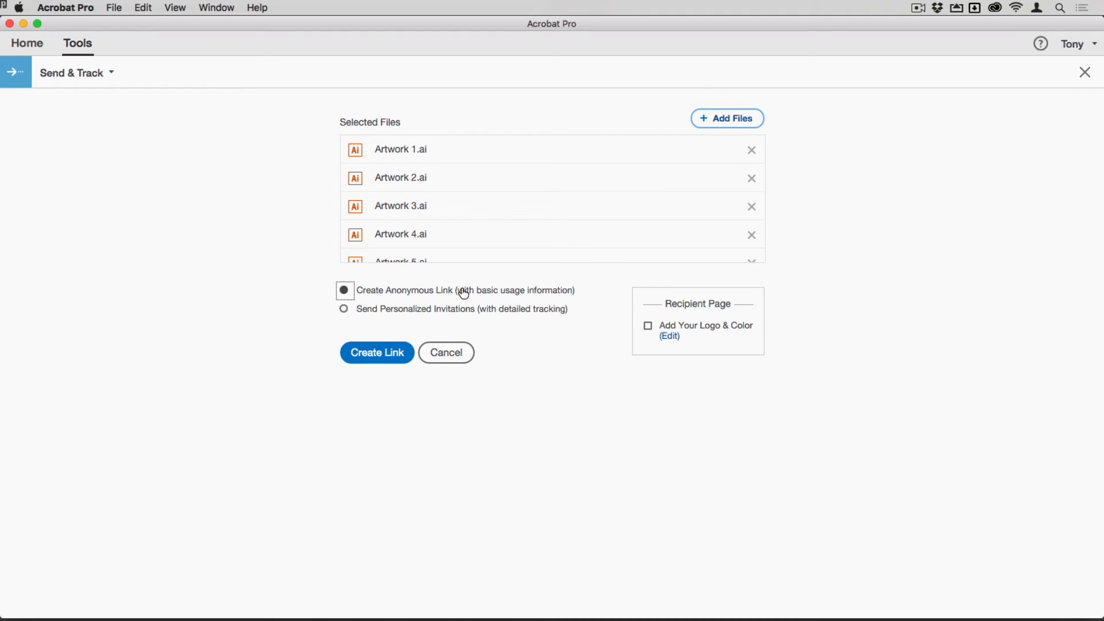
mouse_move(377, 352)
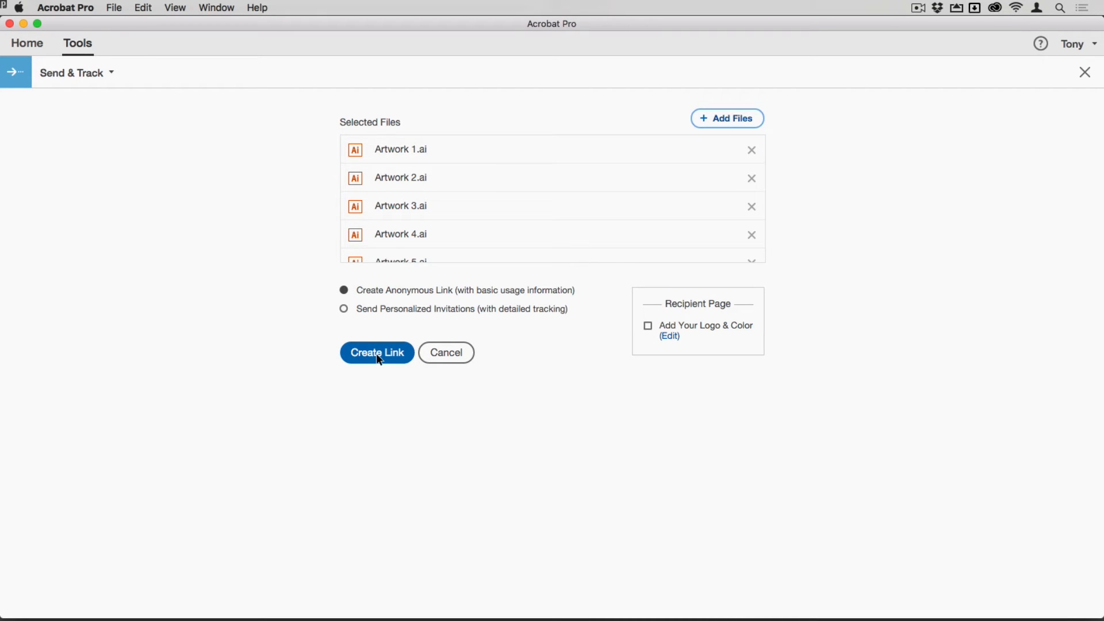
left_click(376, 352)
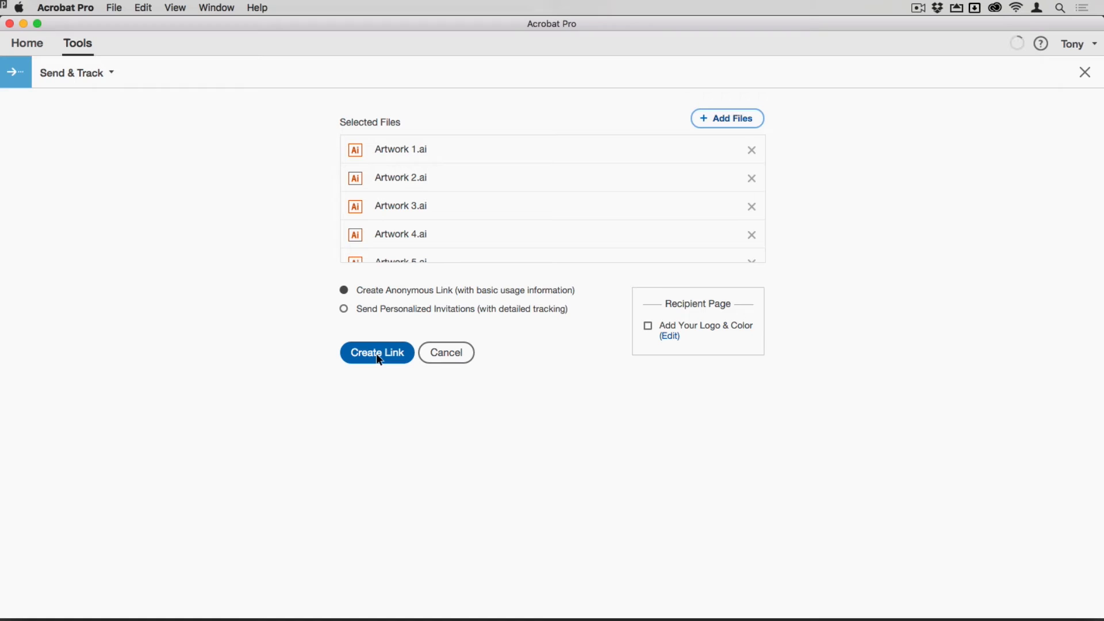
left_click(376, 352)
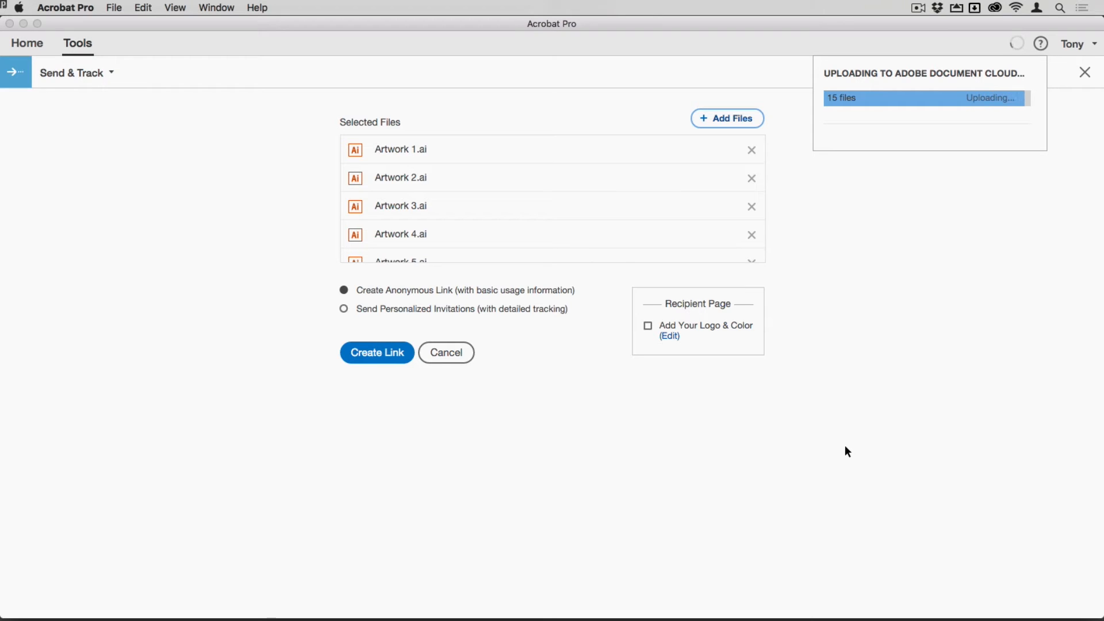
left_click(376, 352)
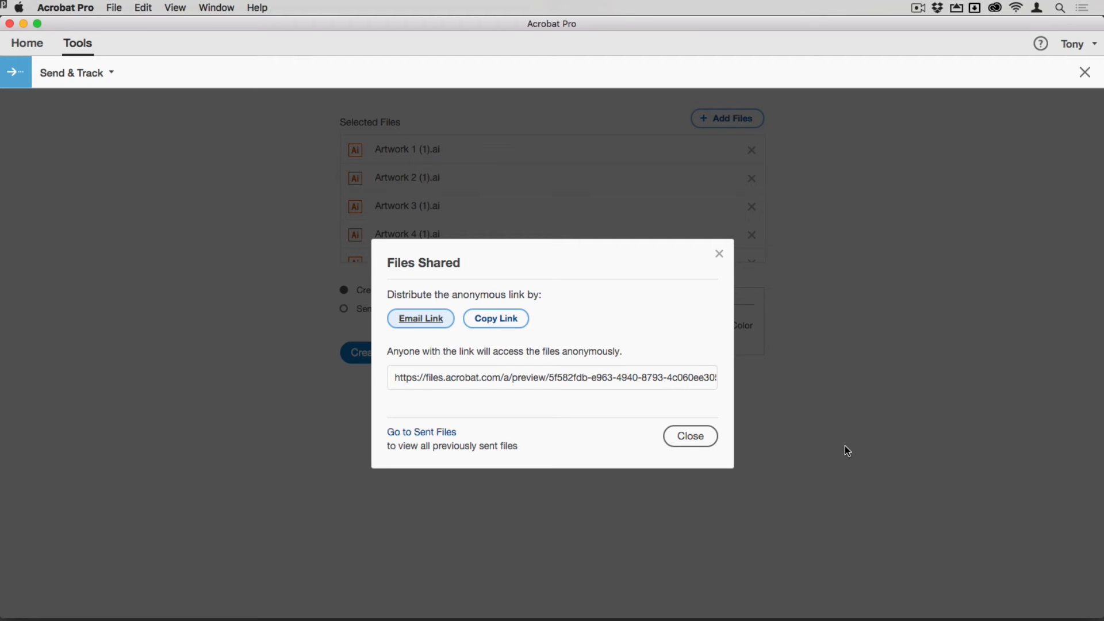
mouse_move(424, 325)
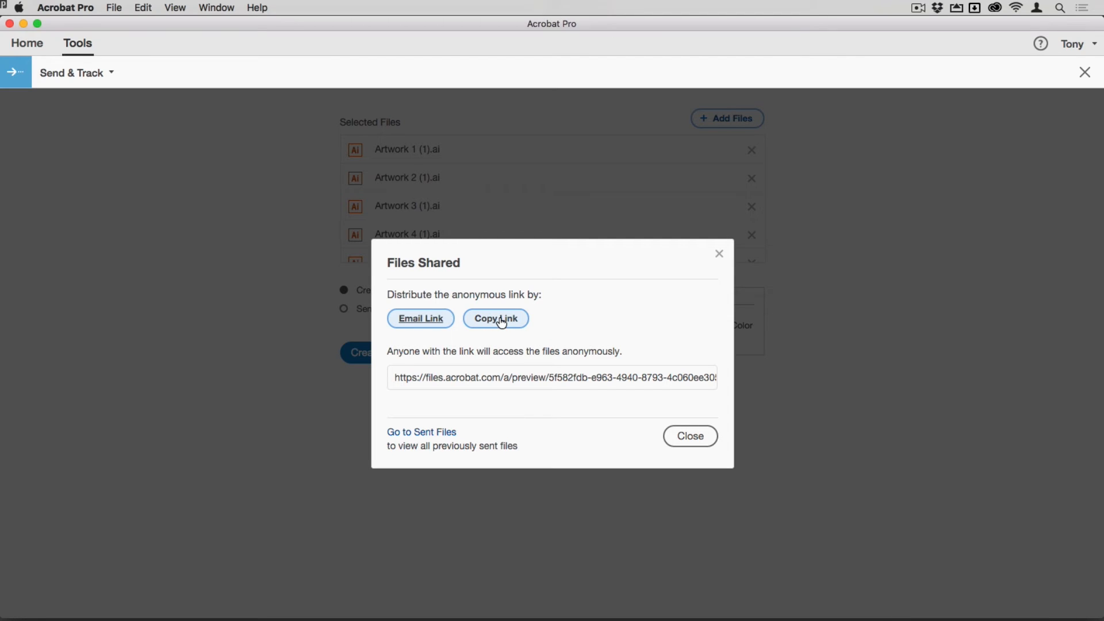
Step: Copy the anonymous link from the Files Shared confirmation
left_click(495, 317)
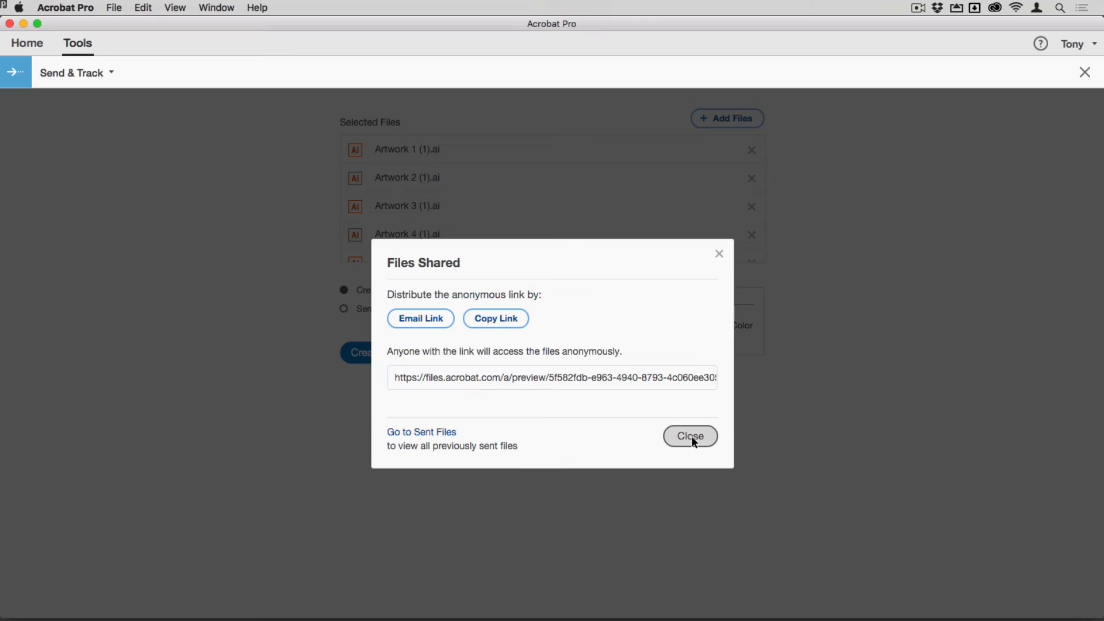
Step: Close the confirmation and view the Home Sent list showing the 15-file Anonymous share
left_click(690, 436)
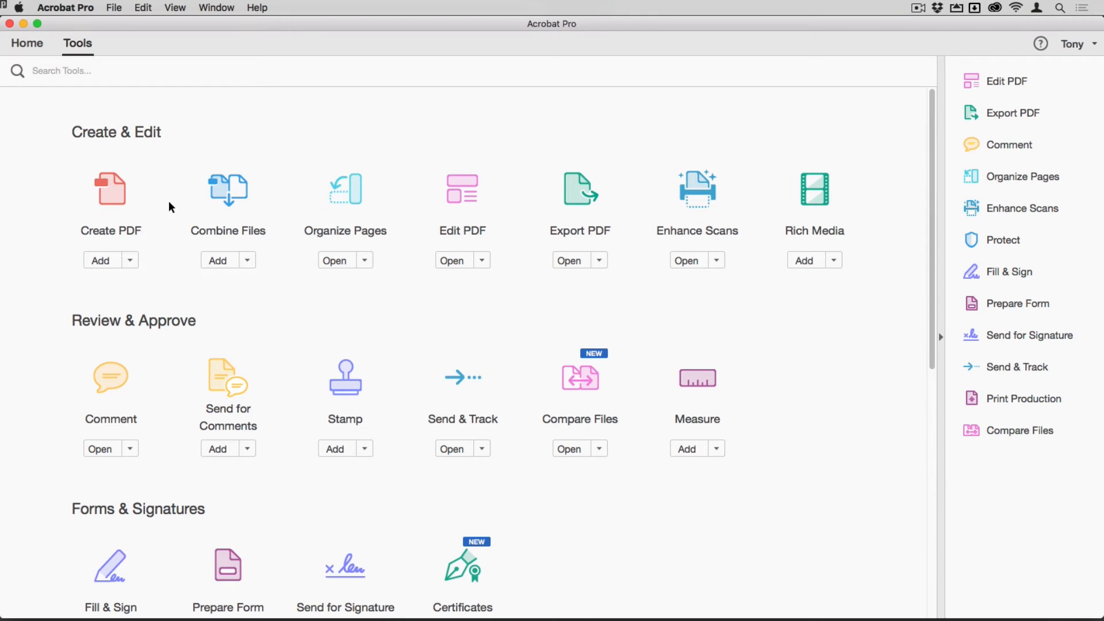
left_click(26, 43)
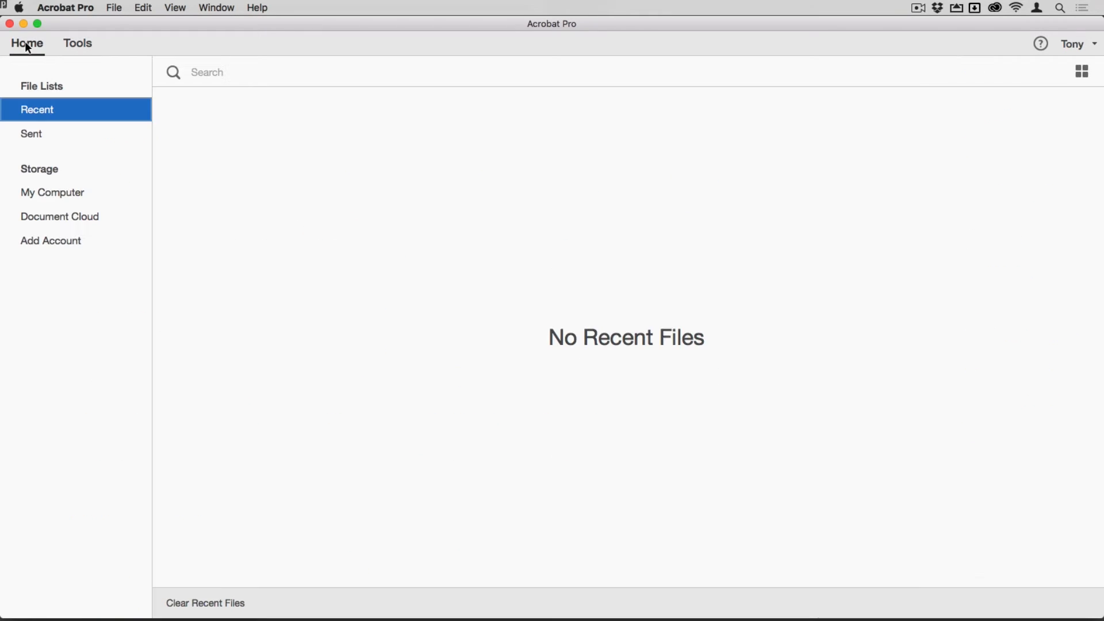
mouse_move(51, 141)
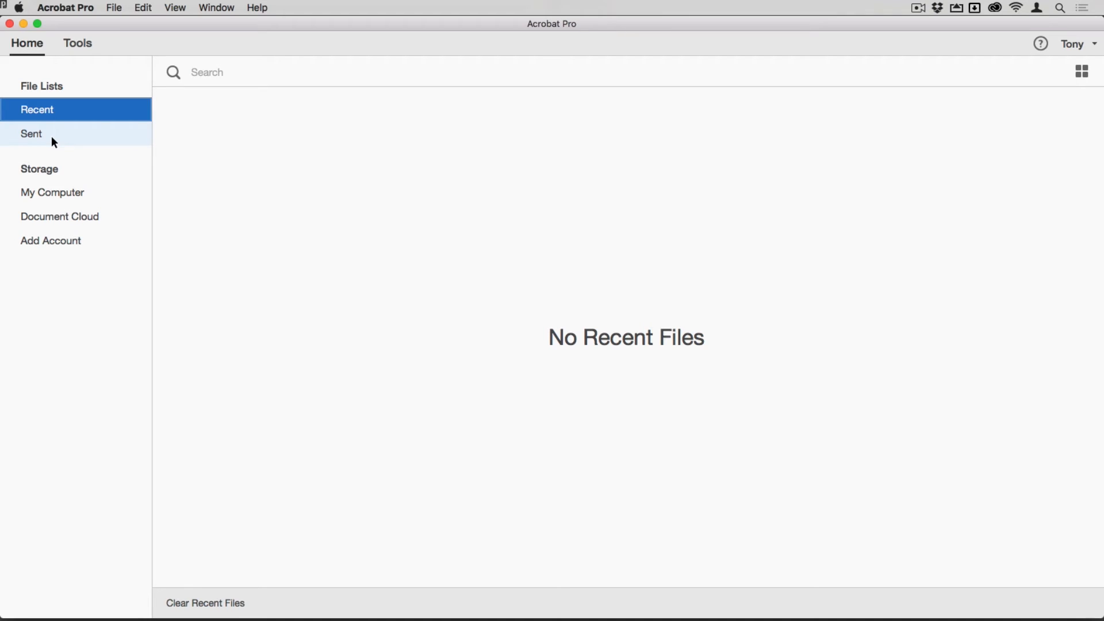
left_click(31, 134)
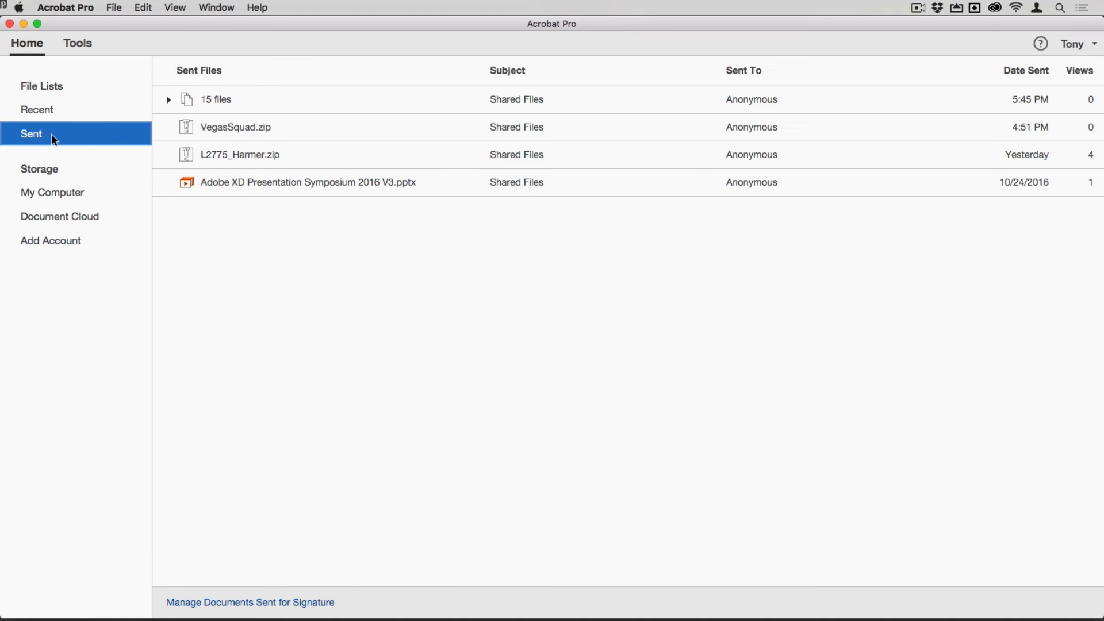
mouse_move(725, 122)
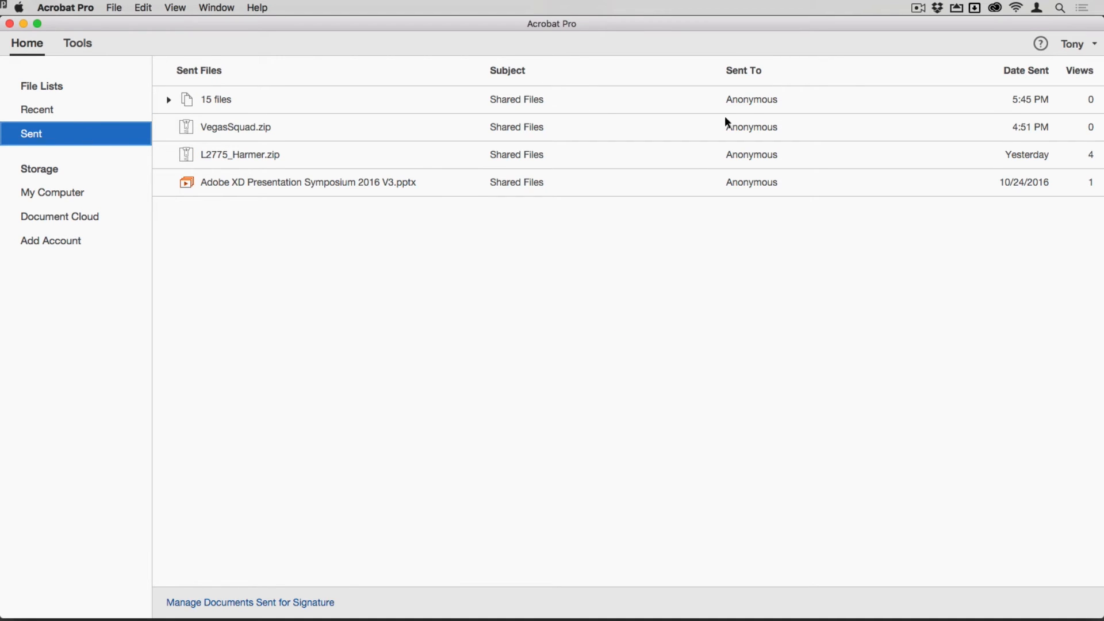
mouse_move(695, 103)
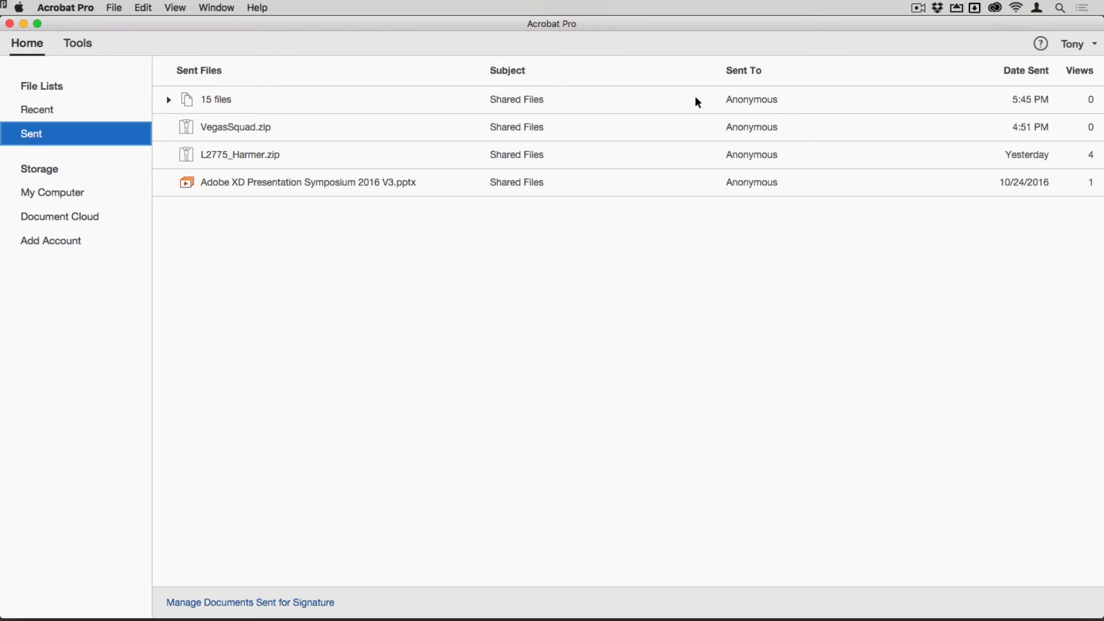
mouse_move(816, 107)
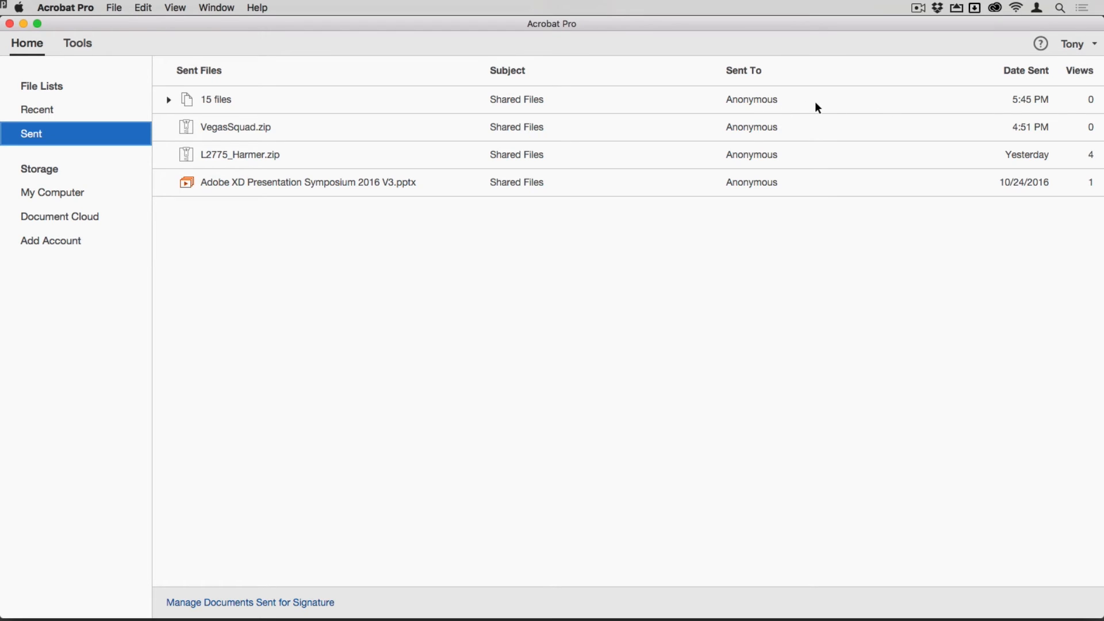
mouse_move(828, 109)
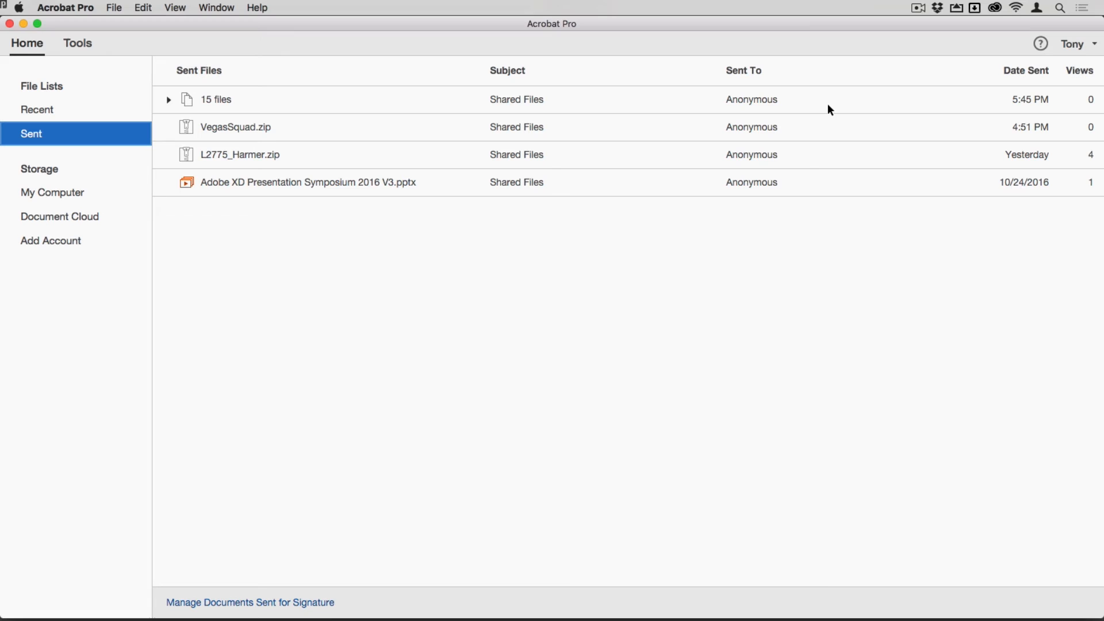
mouse_move(757, 109)
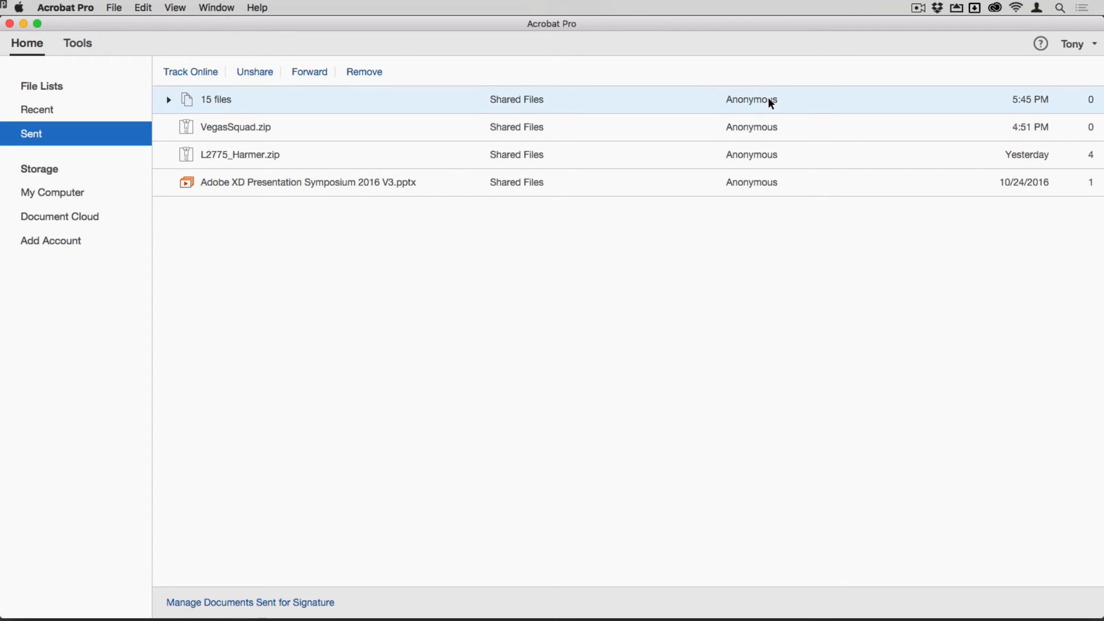
mouse_move(215, 73)
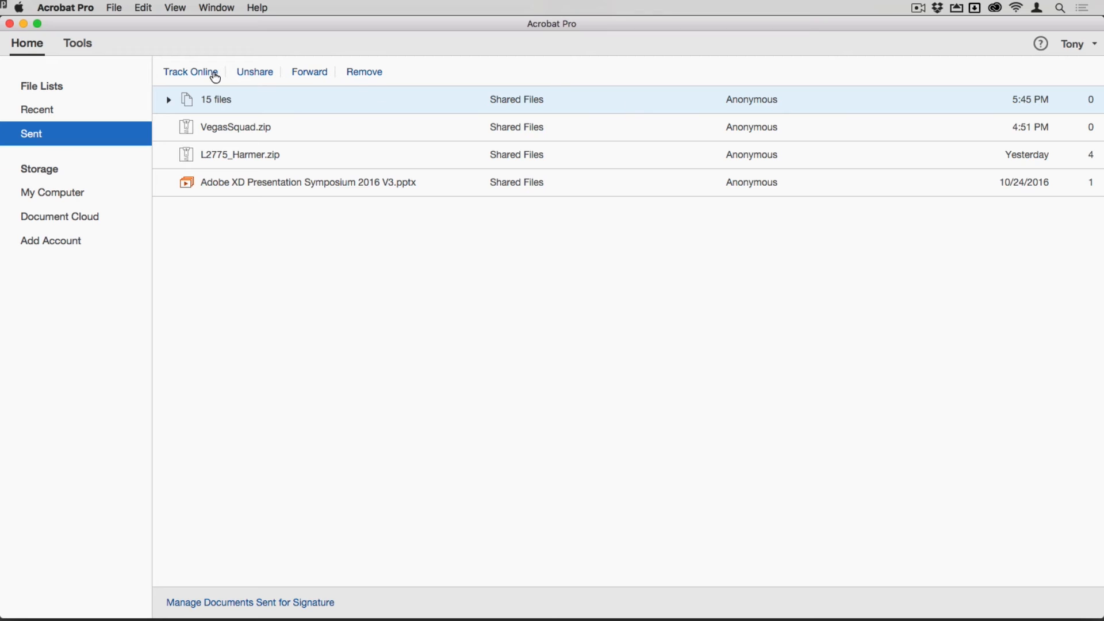
mouse_move(791, 112)
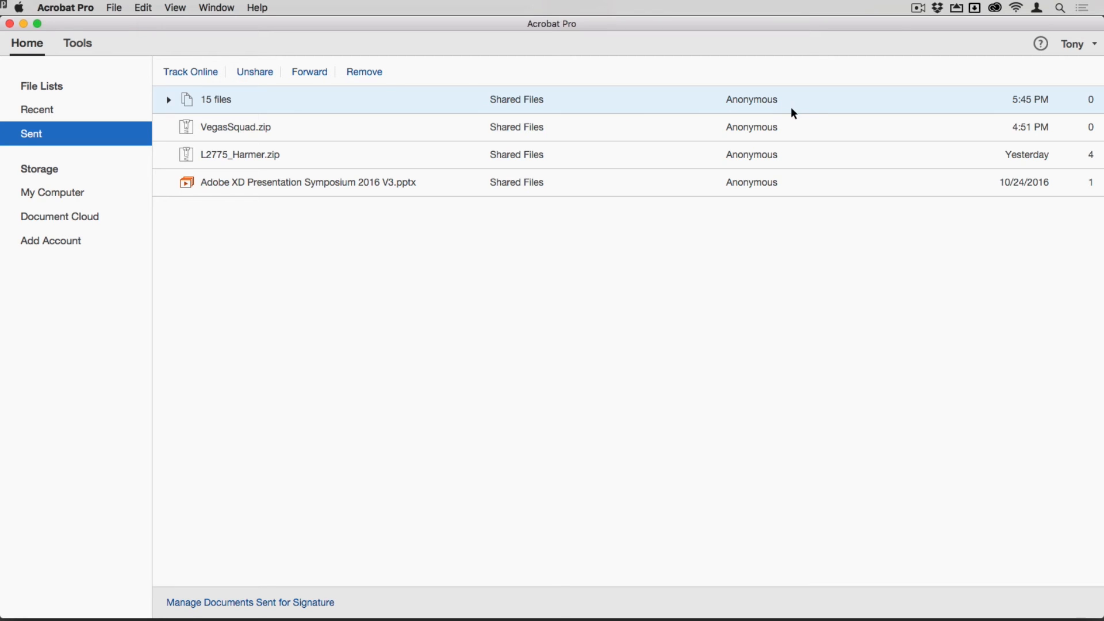
mouse_move(810, 104)
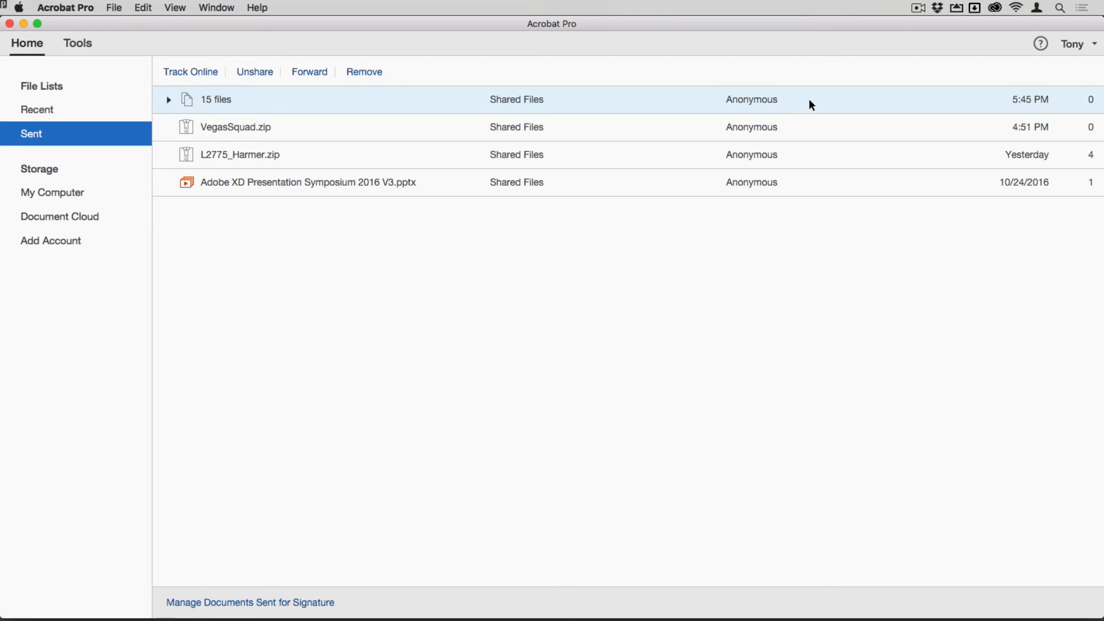
mouse_move(703, 103)
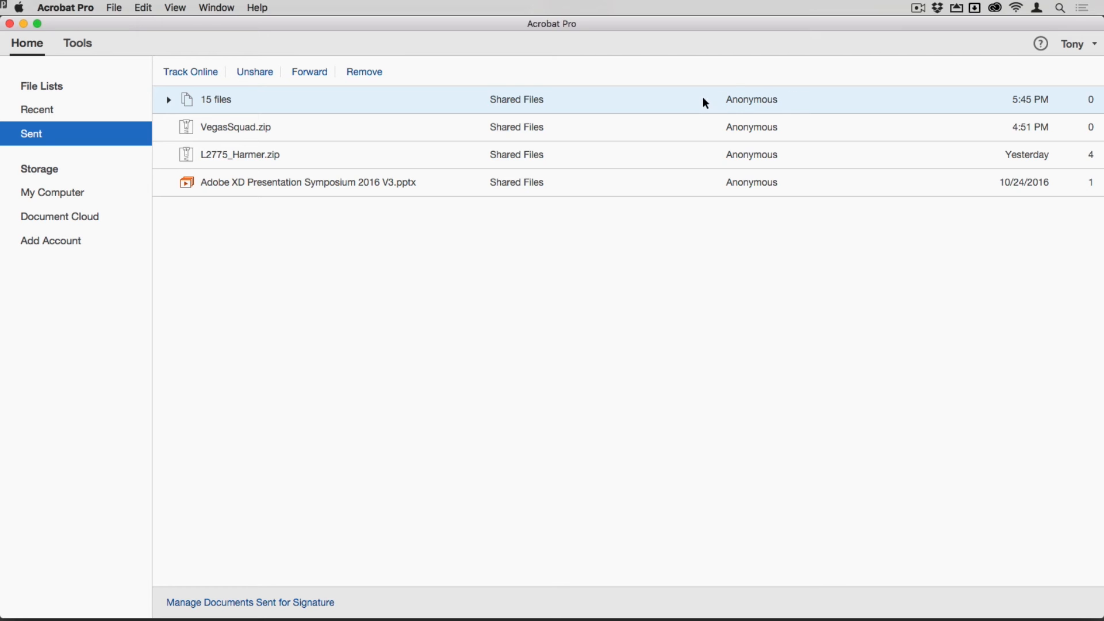
mouse_move(264, 75)
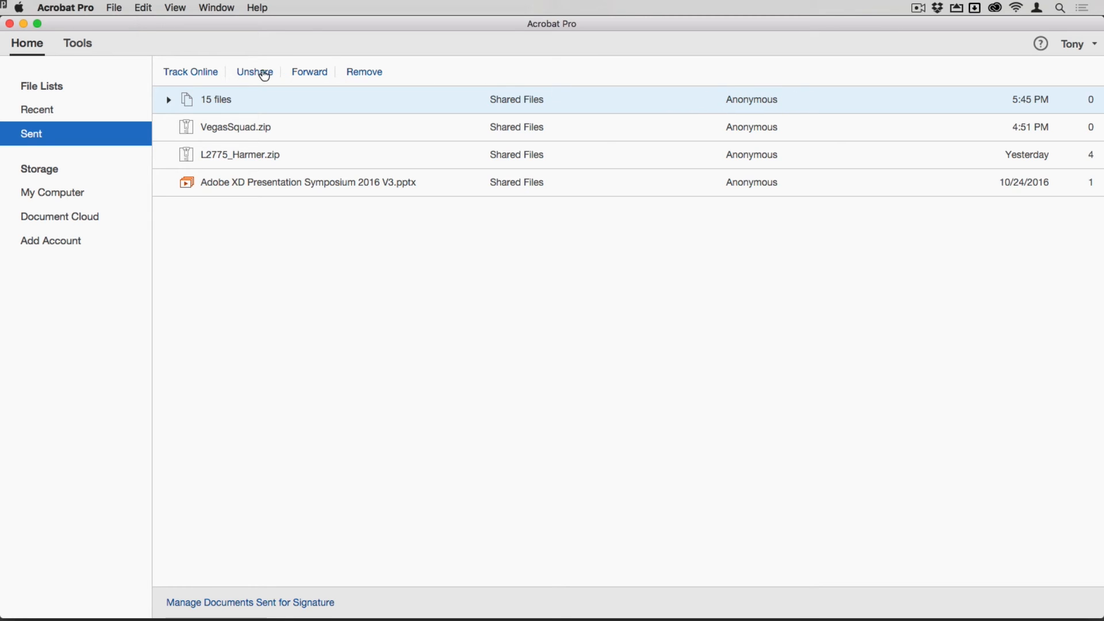
mouse_move(258, 75)
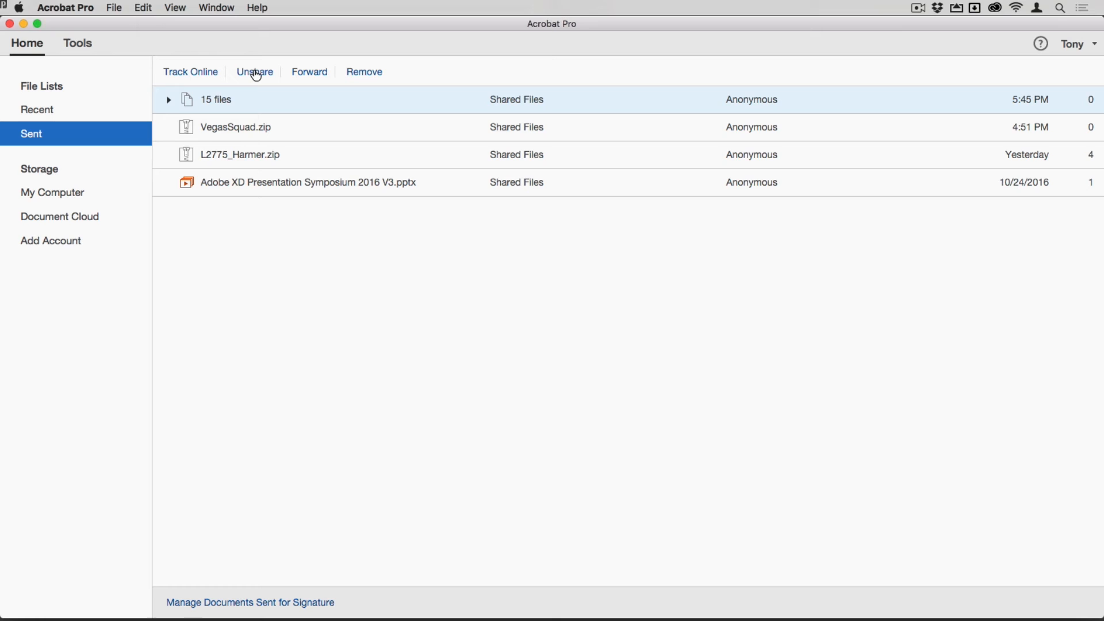
mouse_move(313, 75)
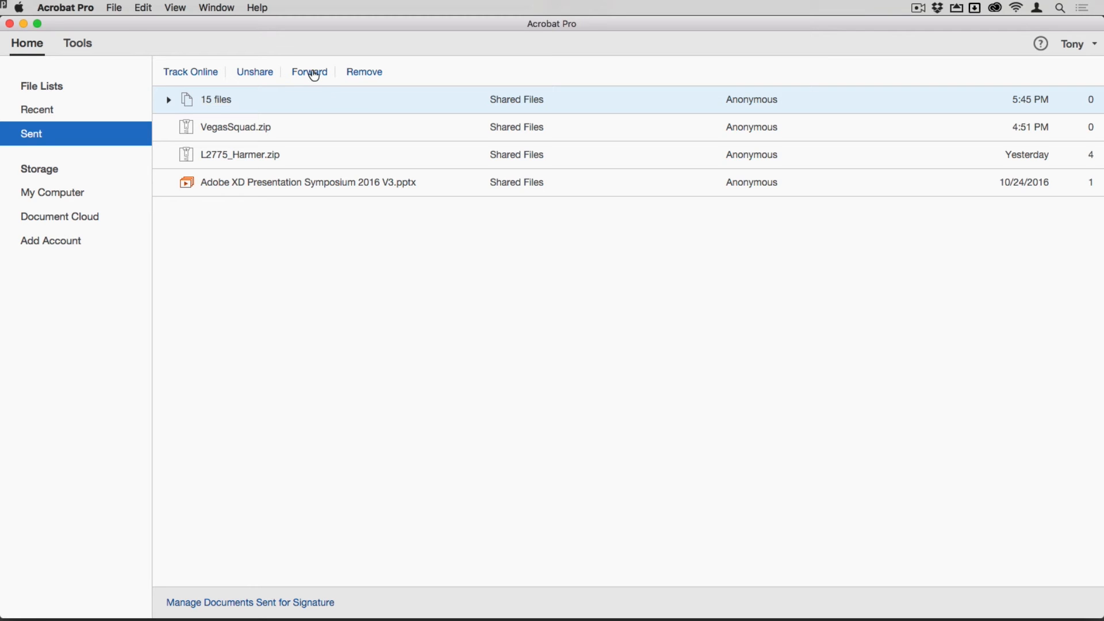
mouse_move(351, 90)
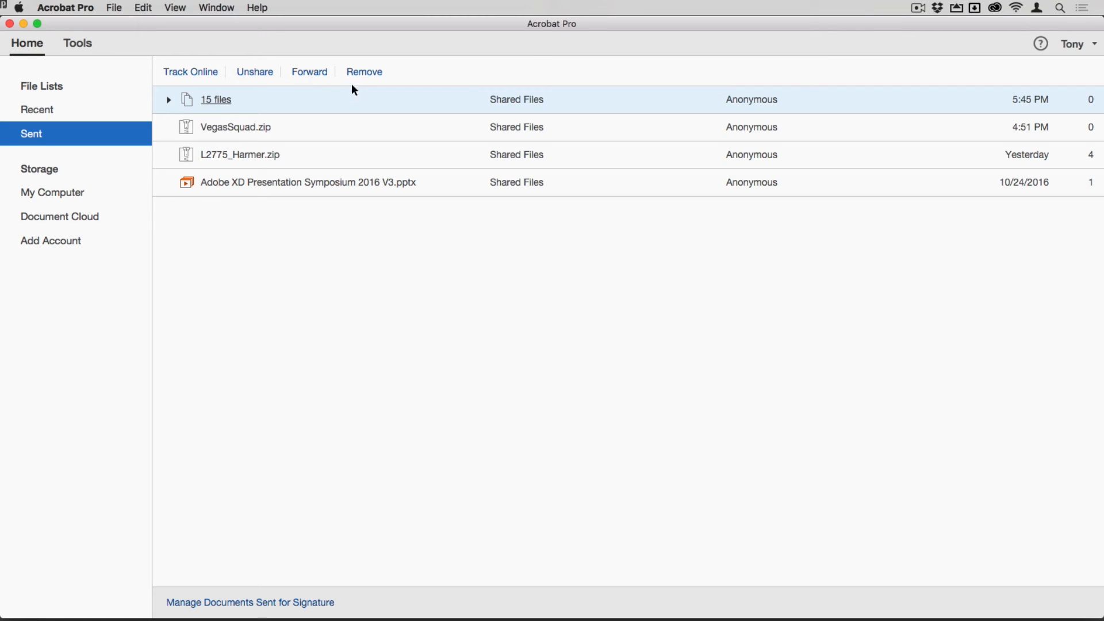
mouse_move(177, 79)
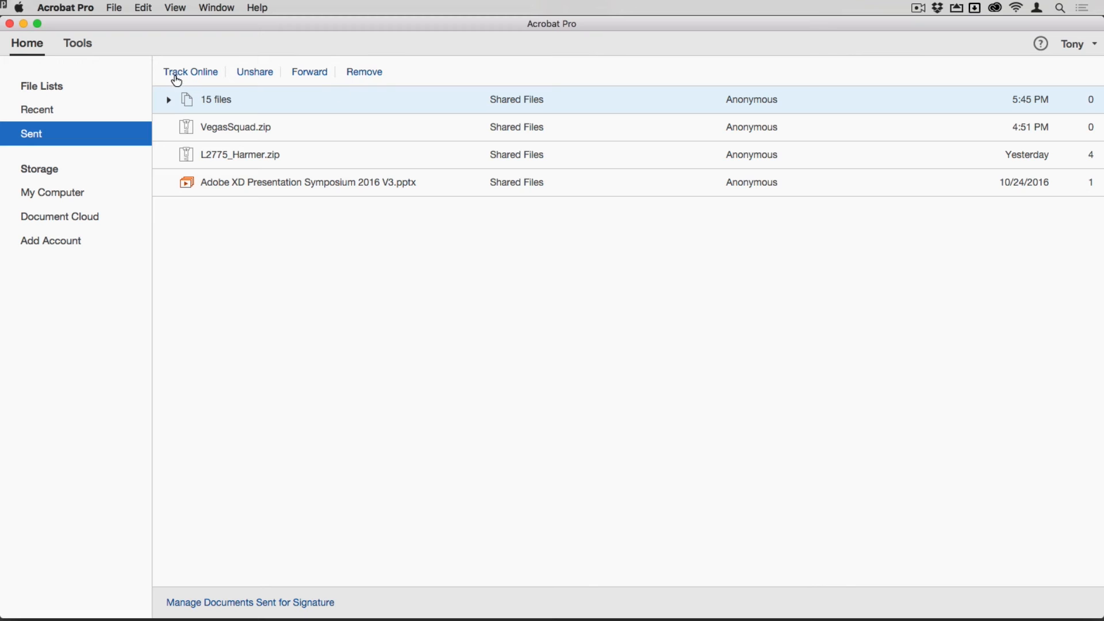
mouse_move(420, 112)
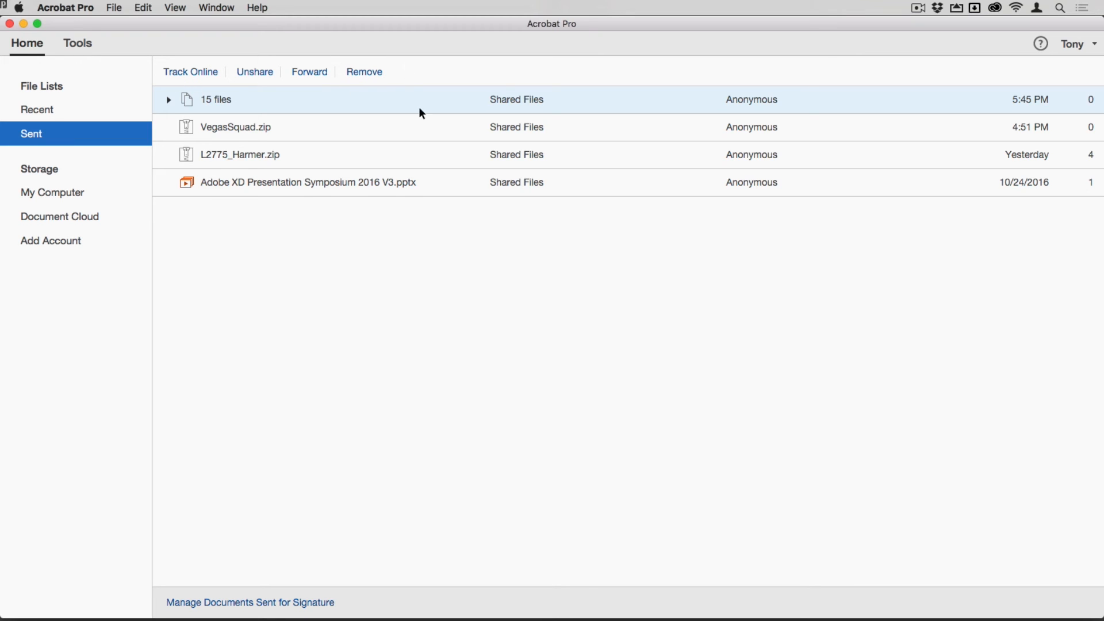
mouse_move(109, 63)
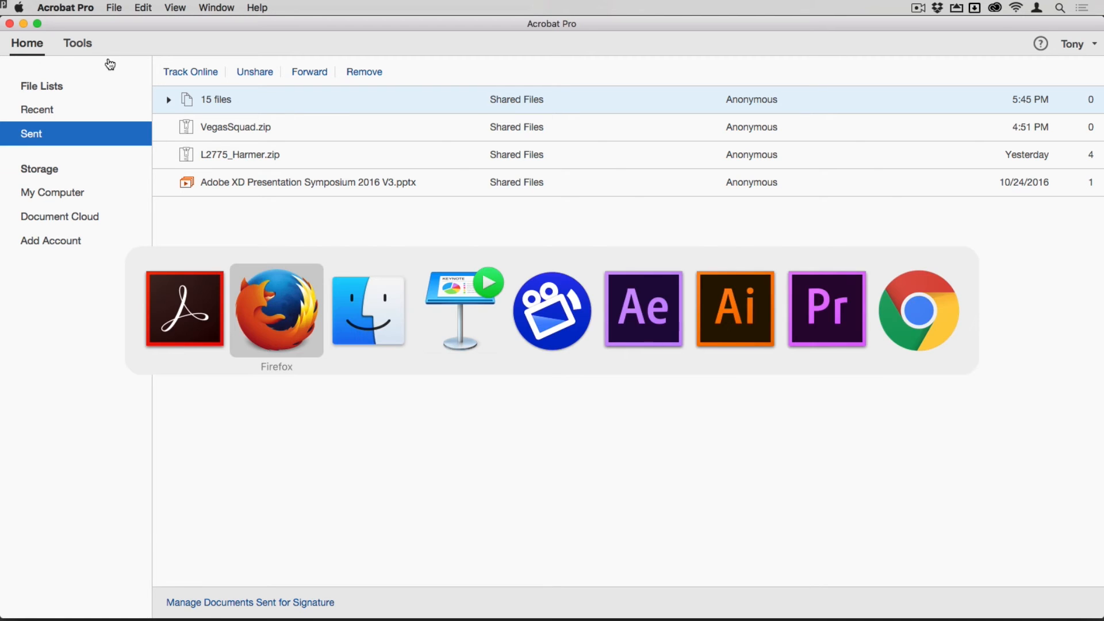
Step: Switch to Firefox and scroll through the 15 Shared Files thumbnails on Acrobat.com
left_click(276, 309)
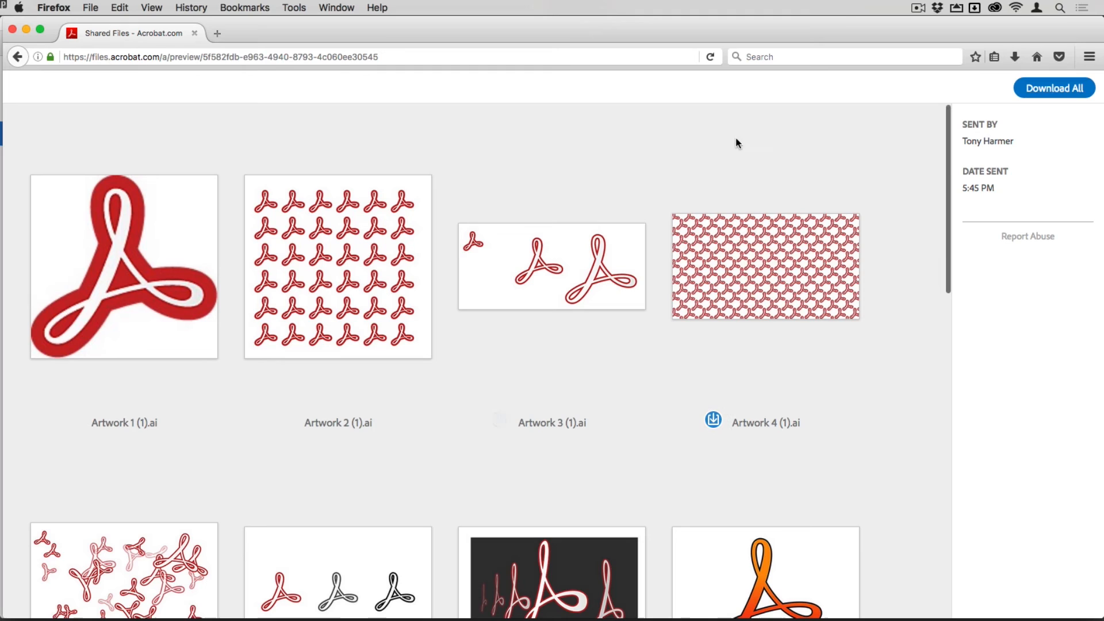
mouse_move(981, 188)
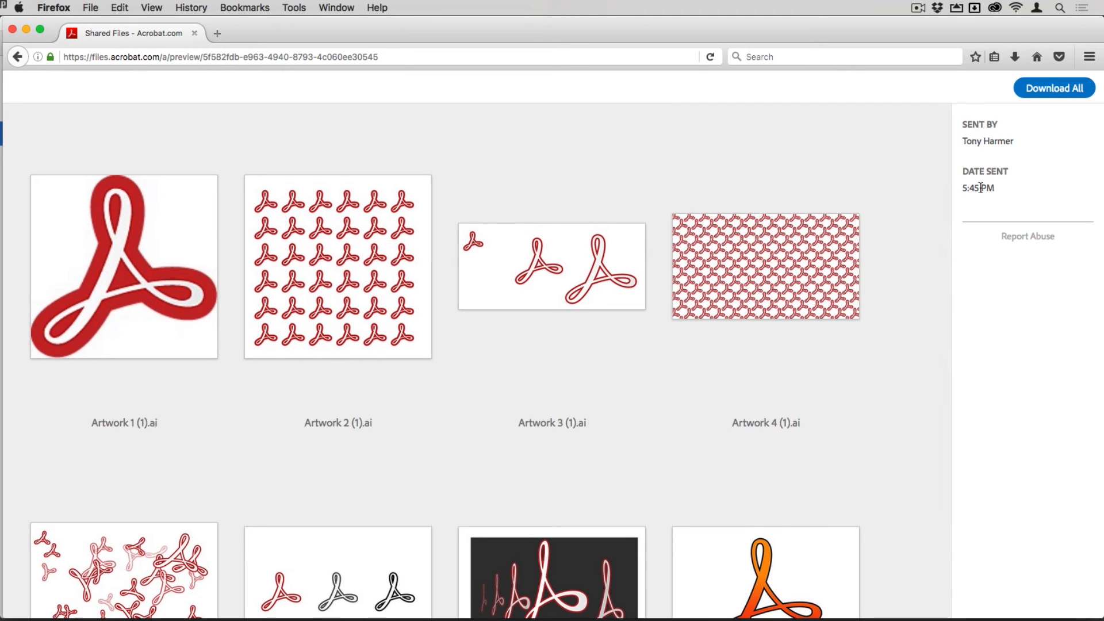
mouse_move(213, 250)
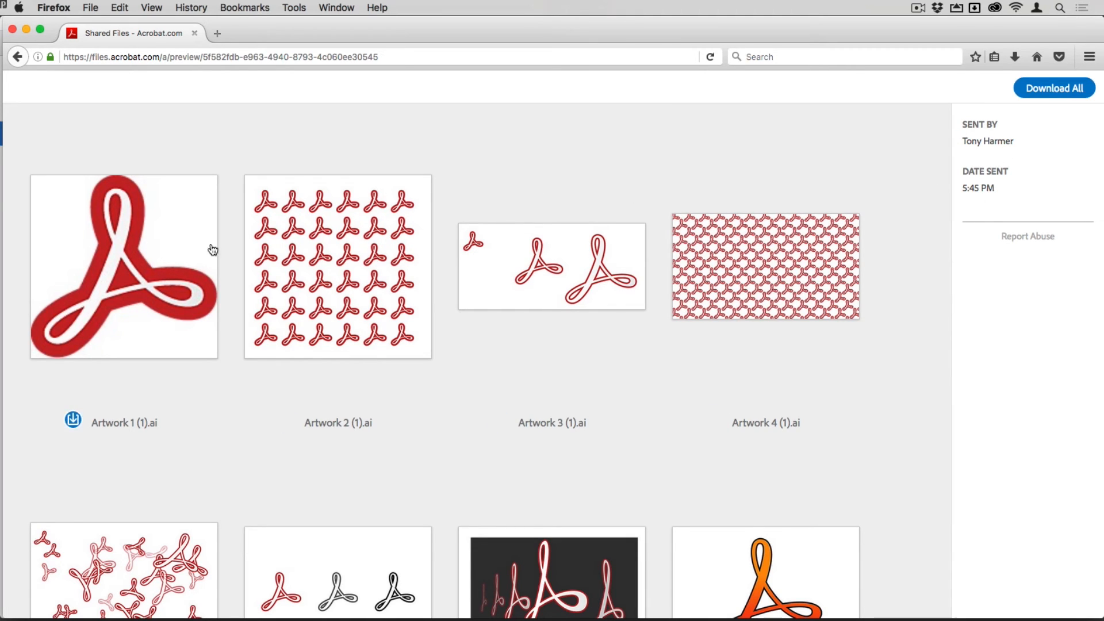
scroll("down", 3)
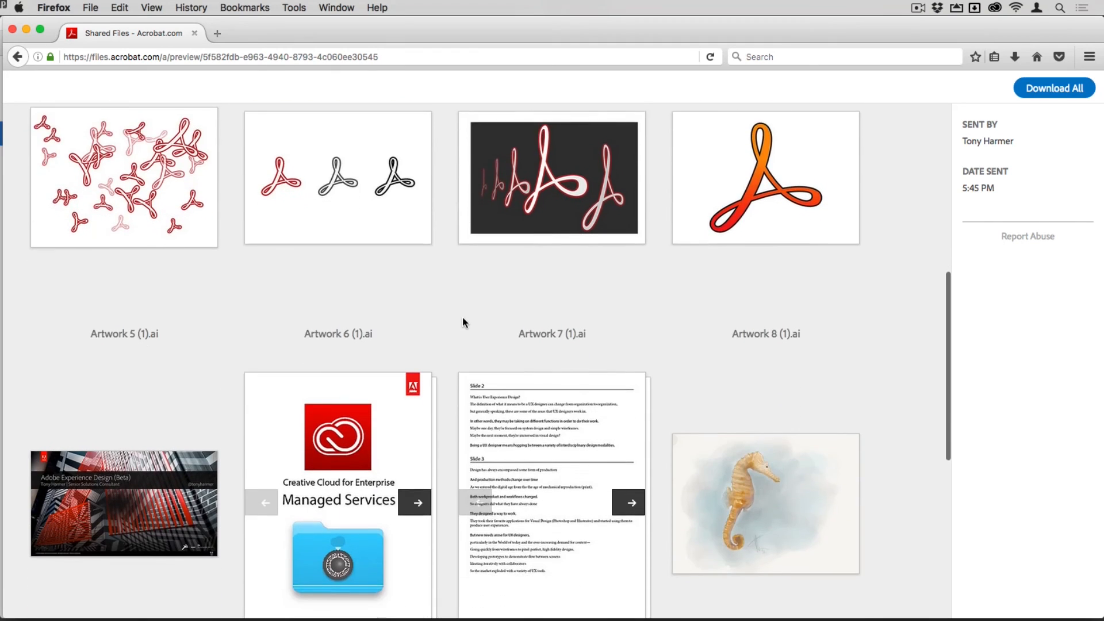
scroll("down", 3)
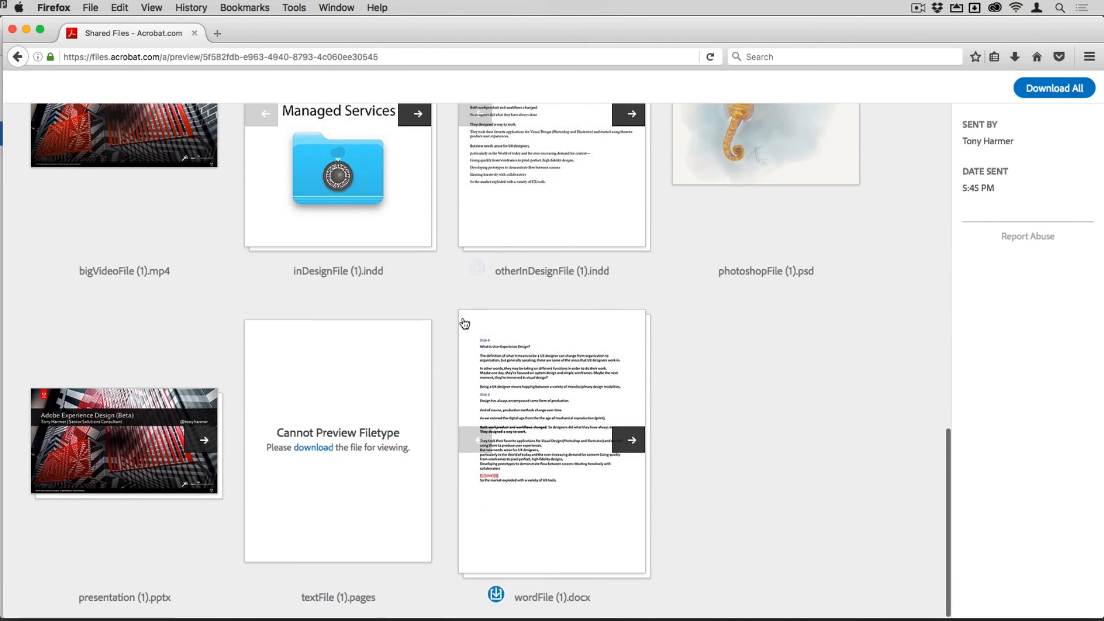
mouse_move(359, 494)
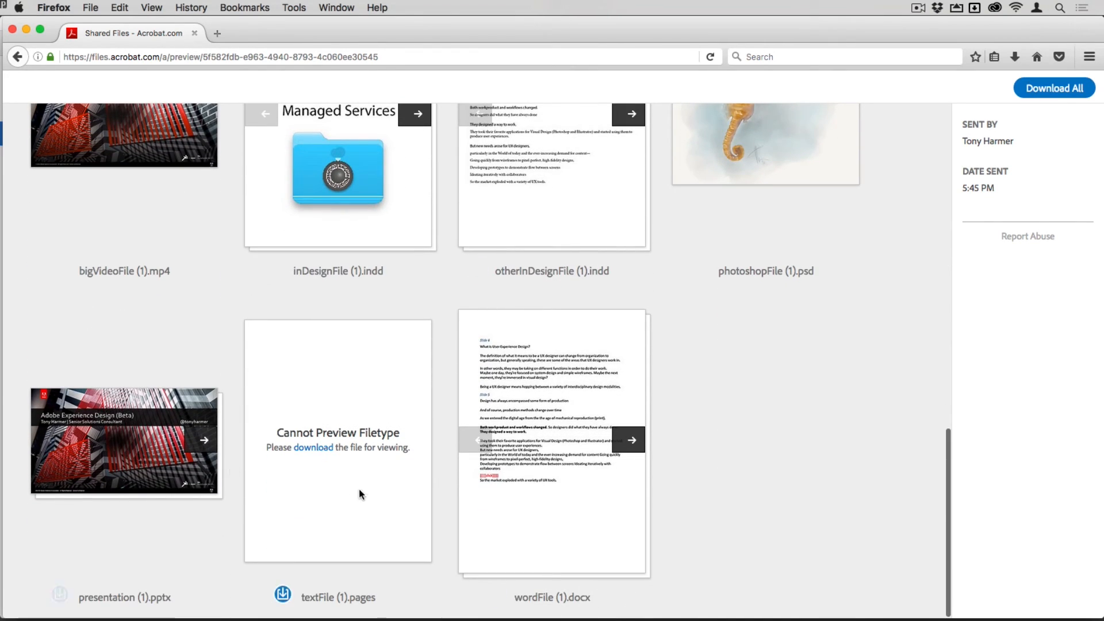
mouse_move(740, 373)
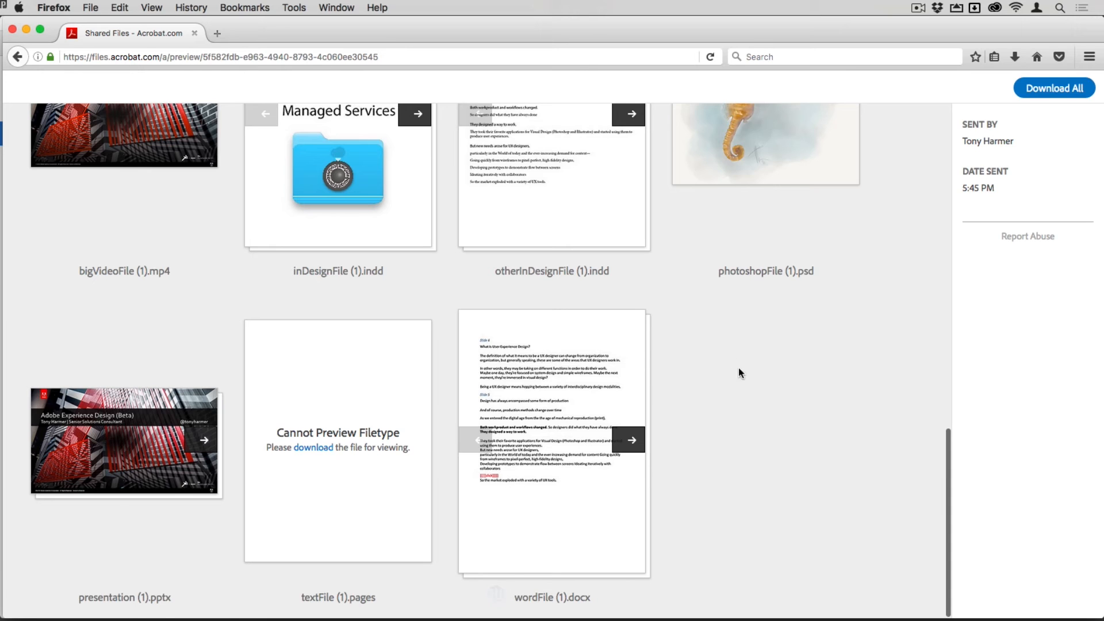
scroll("up", 3)
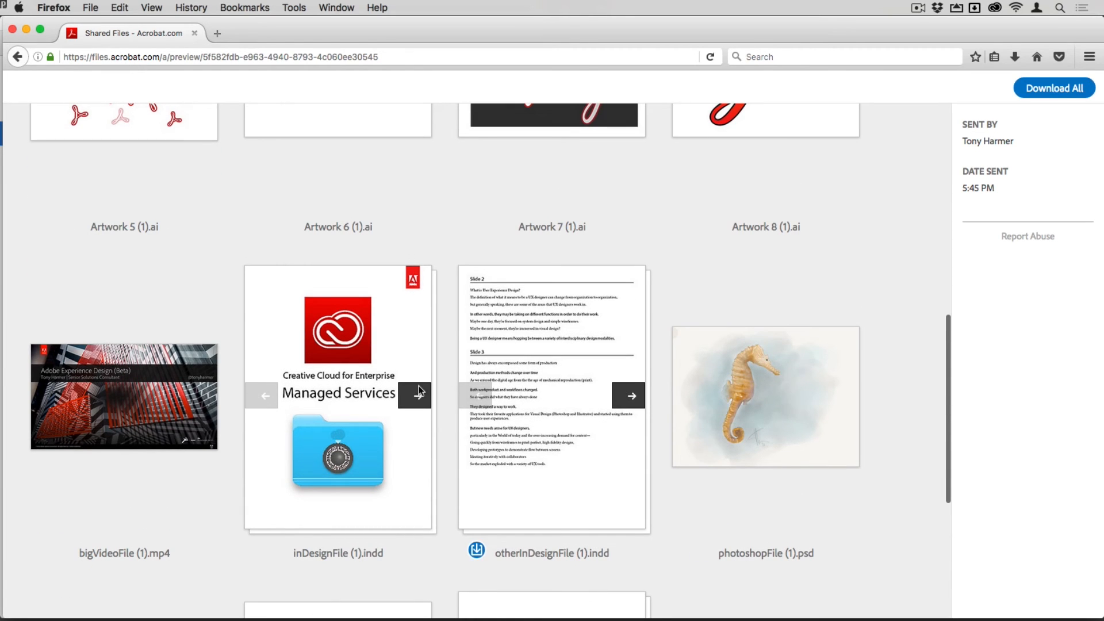
mouse_move(124, 414)
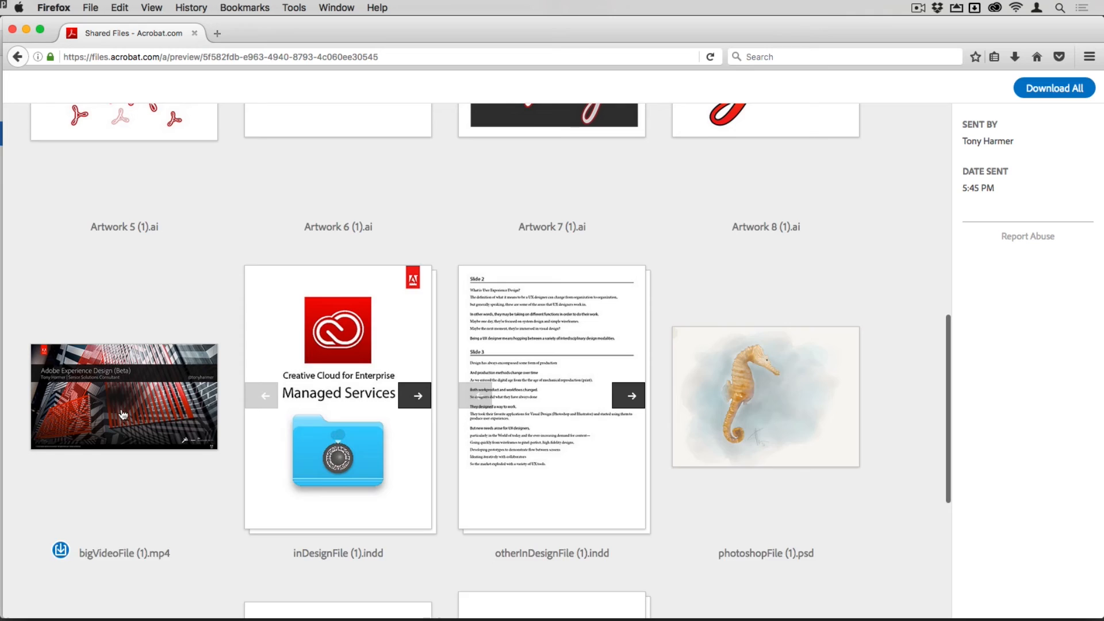
scroll("up", 3)
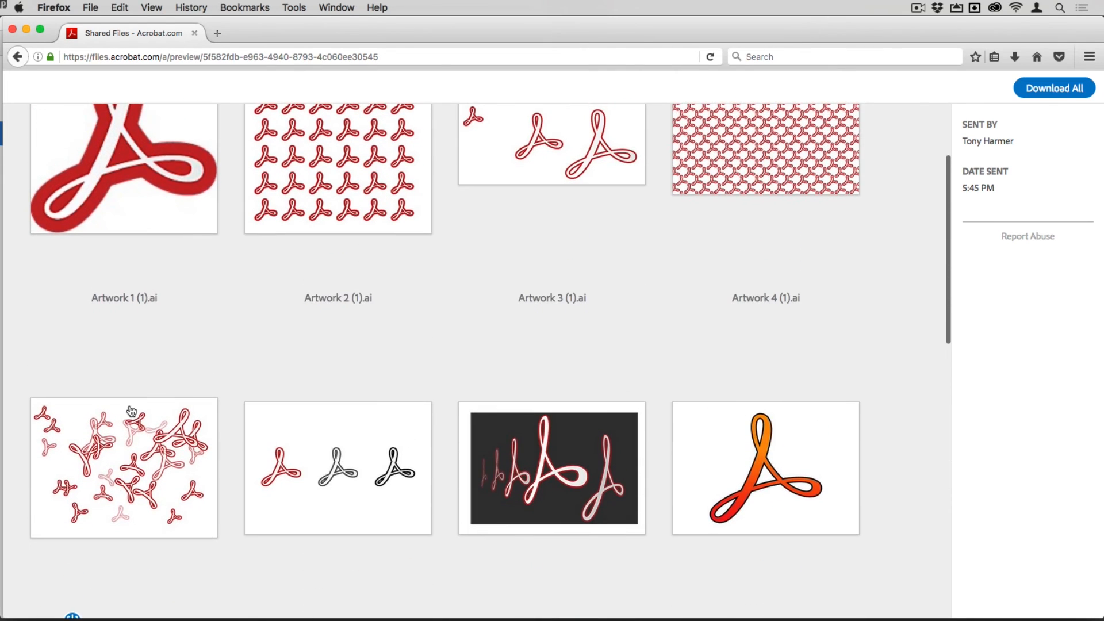
scroll("down", 3)
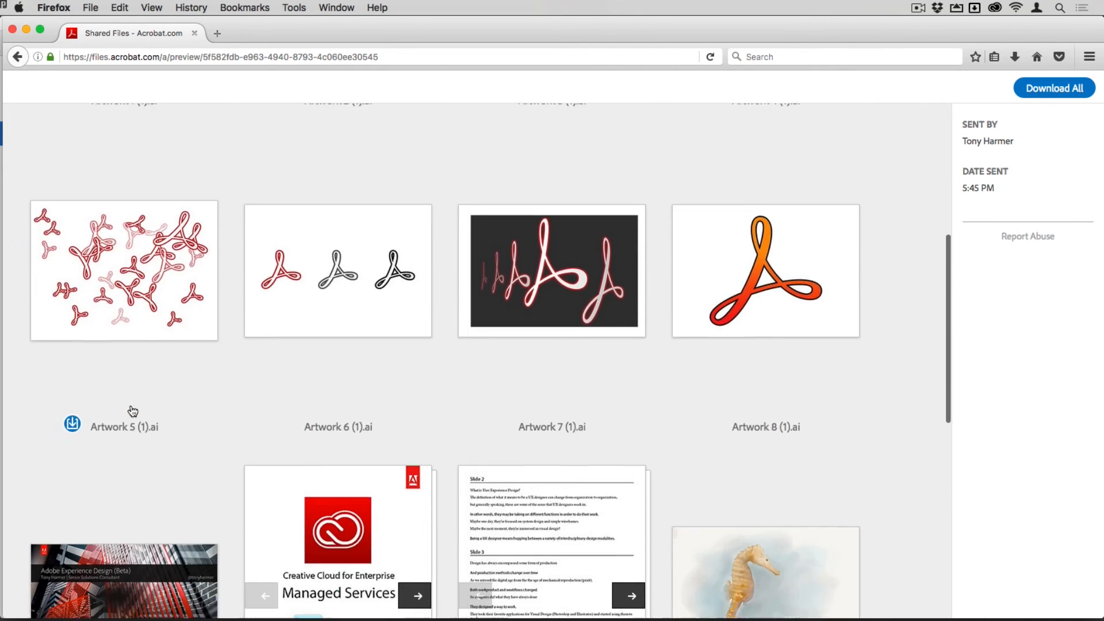
scroll("down", 3)
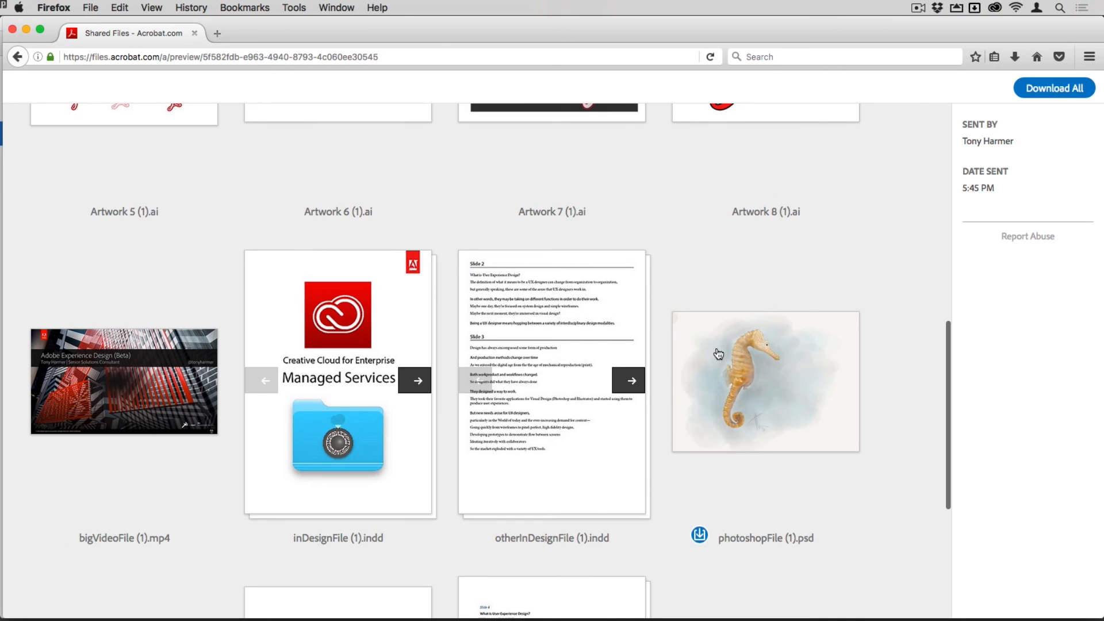
scroll("up", 3)
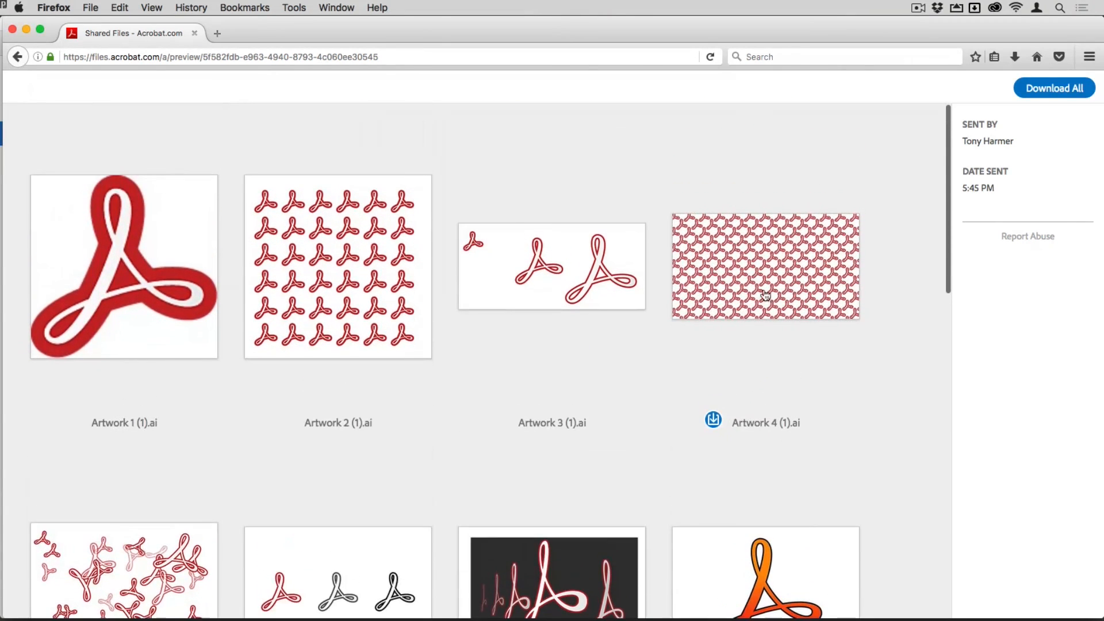
left_click(764, 266)
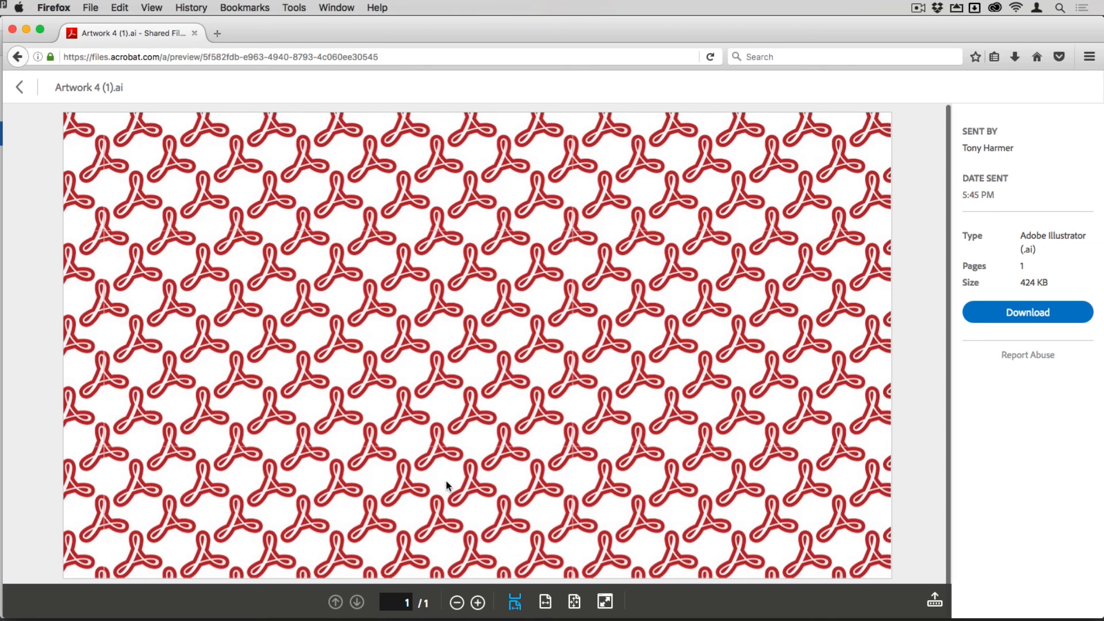
mouse_move(418, 213)
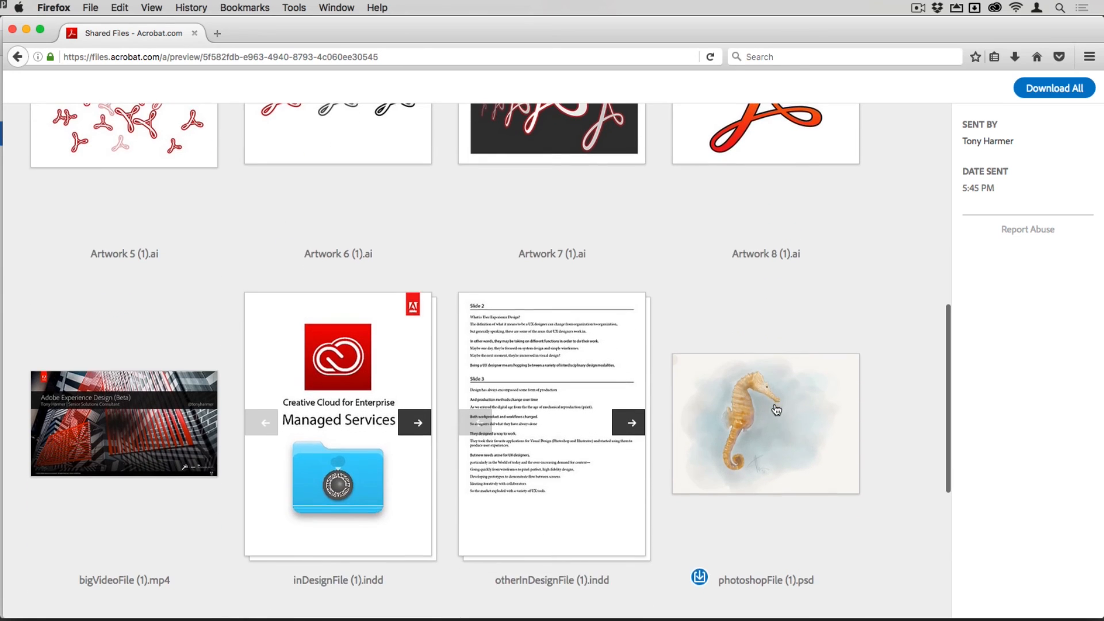
Step: Preview photoshopFile (1).psd, hiding and then restoring the file details panel
left_click(763, 422)
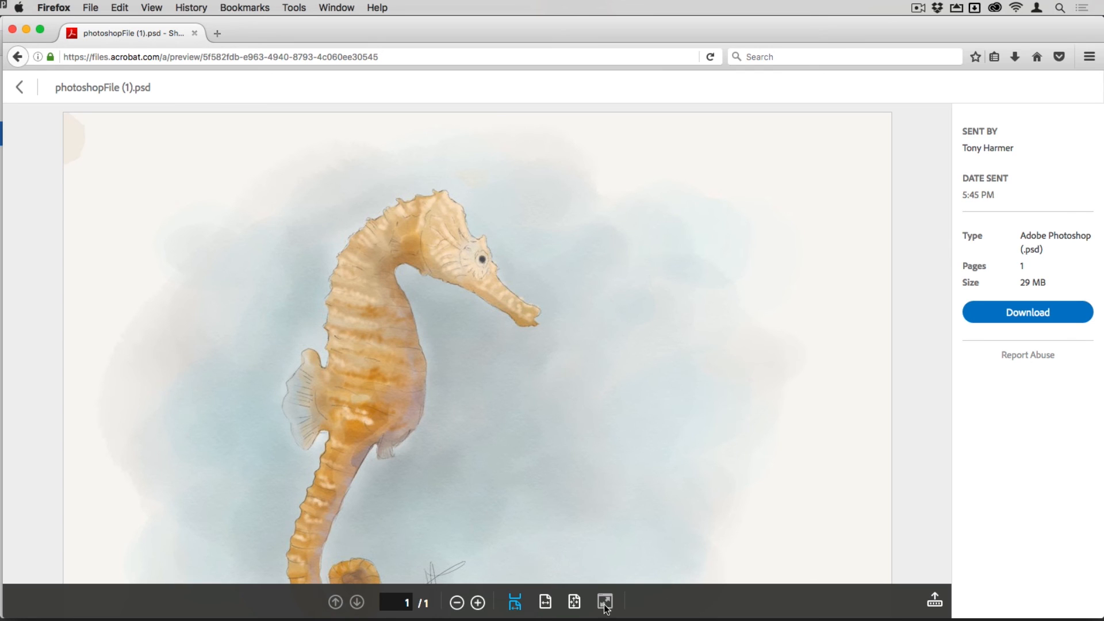
left_click(605, 601)
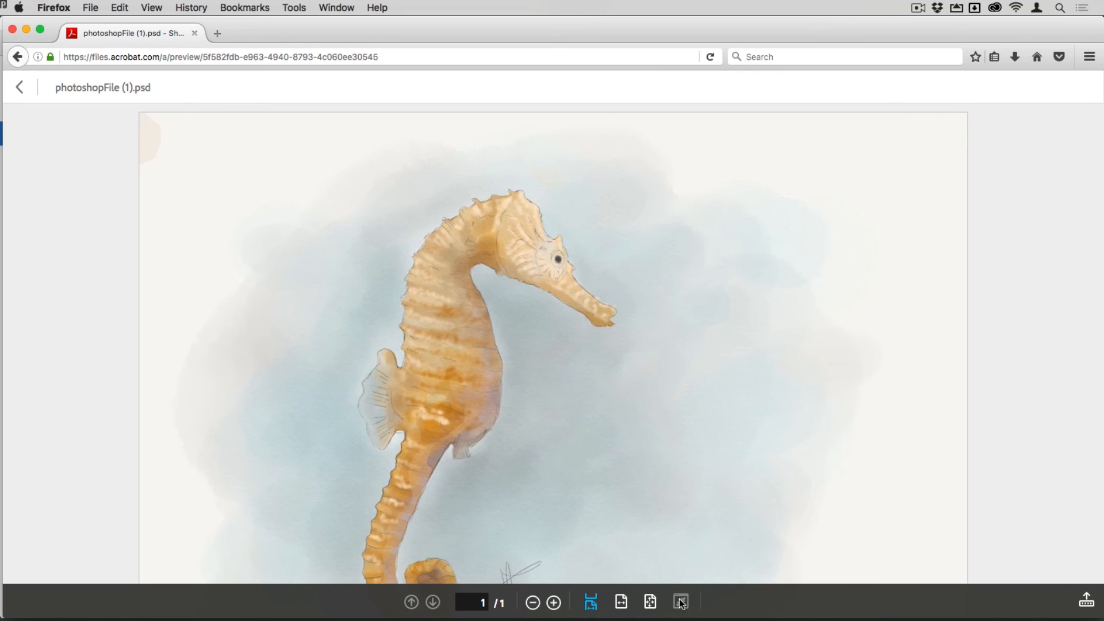
left_click(680, 602)
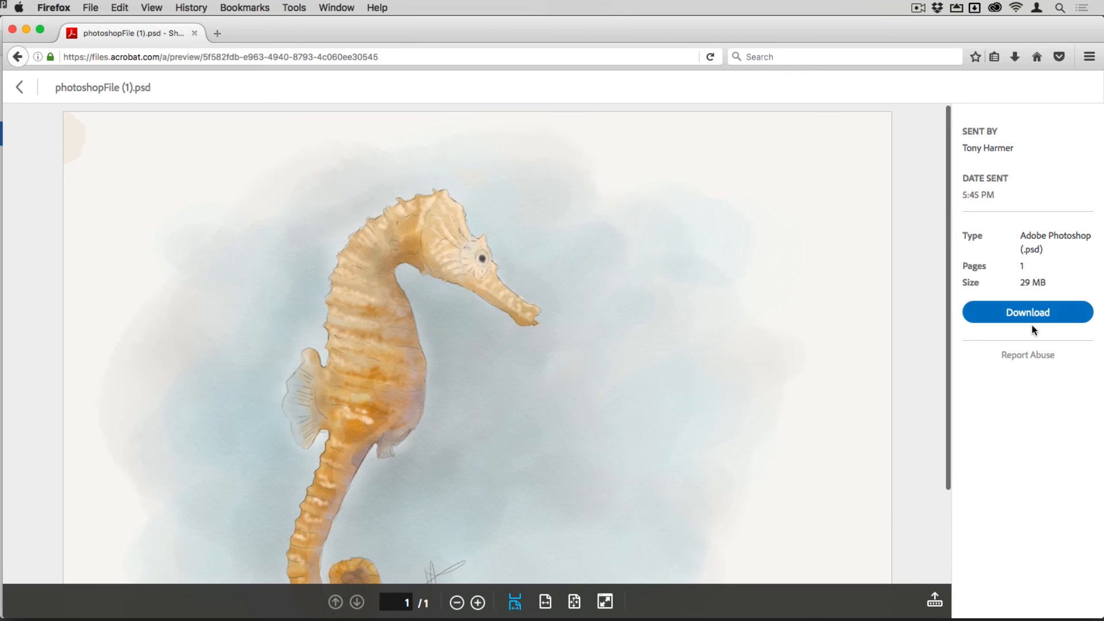